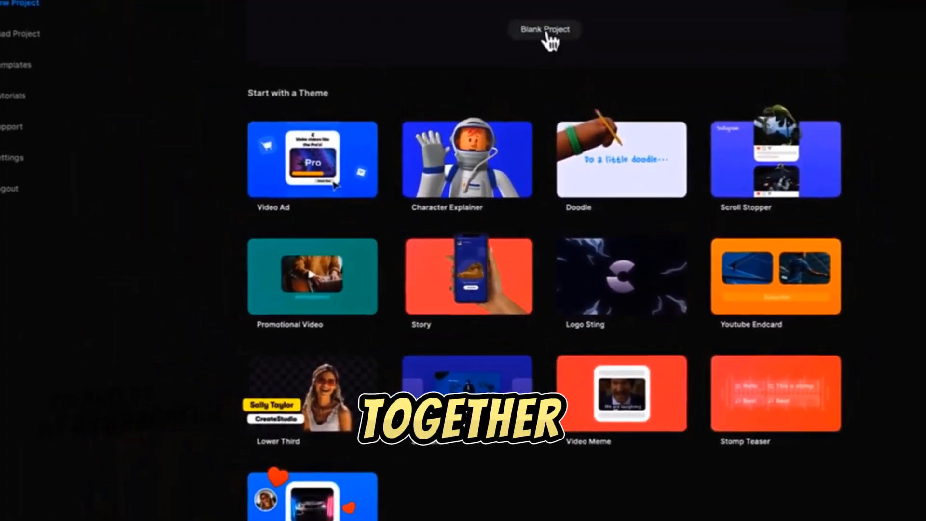
# Copy the children's story prompt from Notepad, send it to ChatGPT and read through the Lily and Cotton story
pyautogui.click(544, 30)
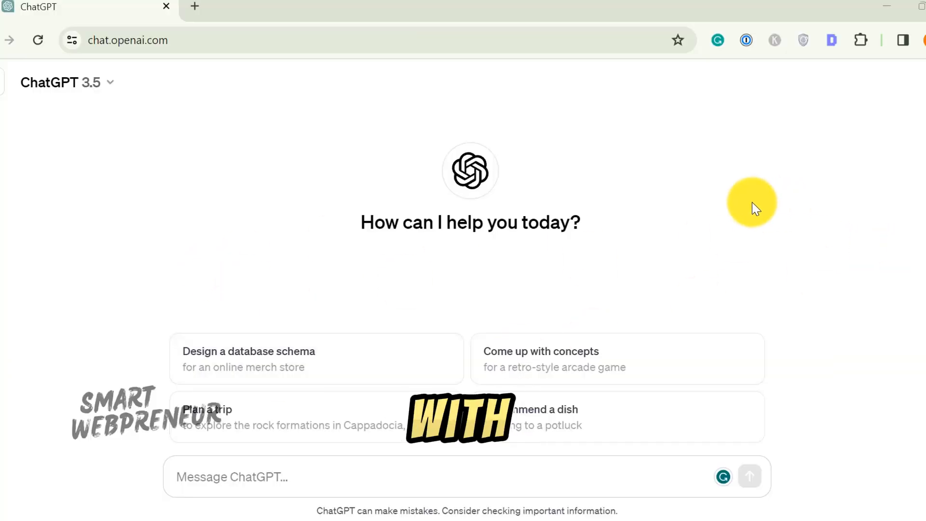
pyautogui.moveTo(143, 273)
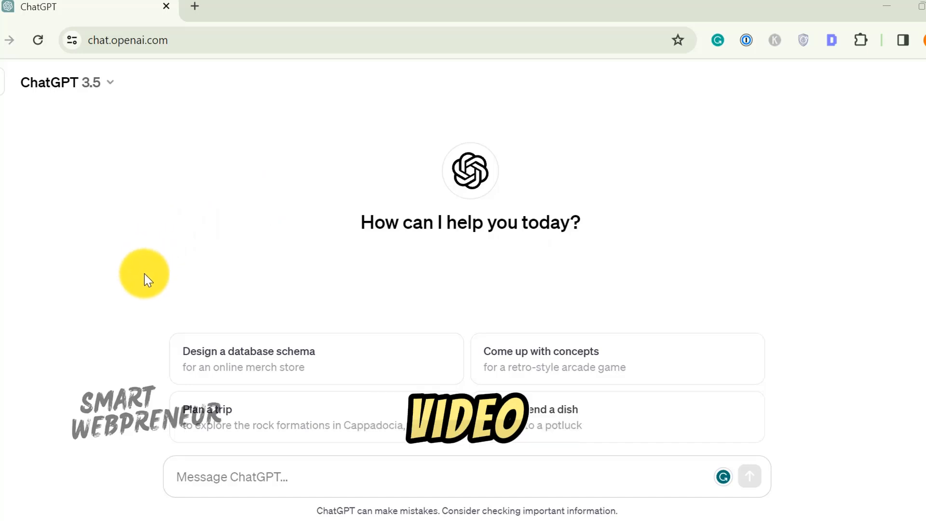
pyautogui.moveTo(23, 195)
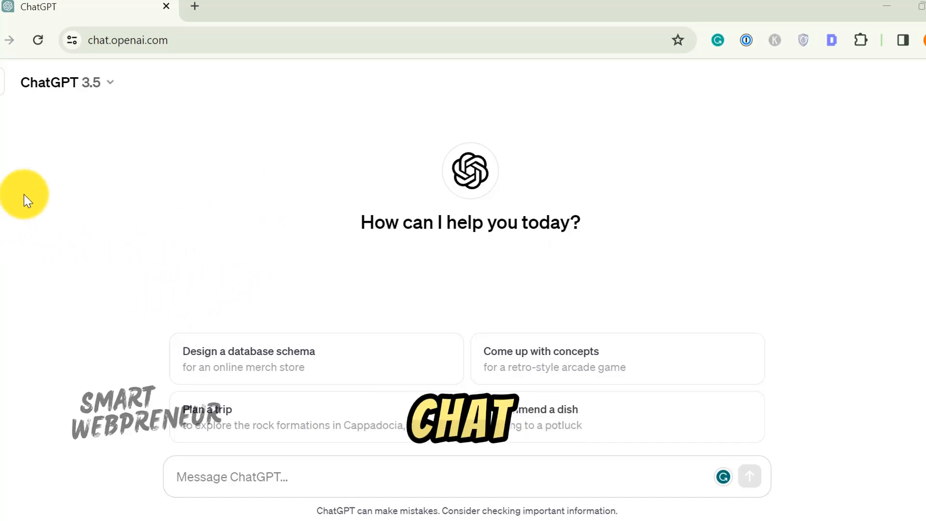
pyautogui.click(306, 469)
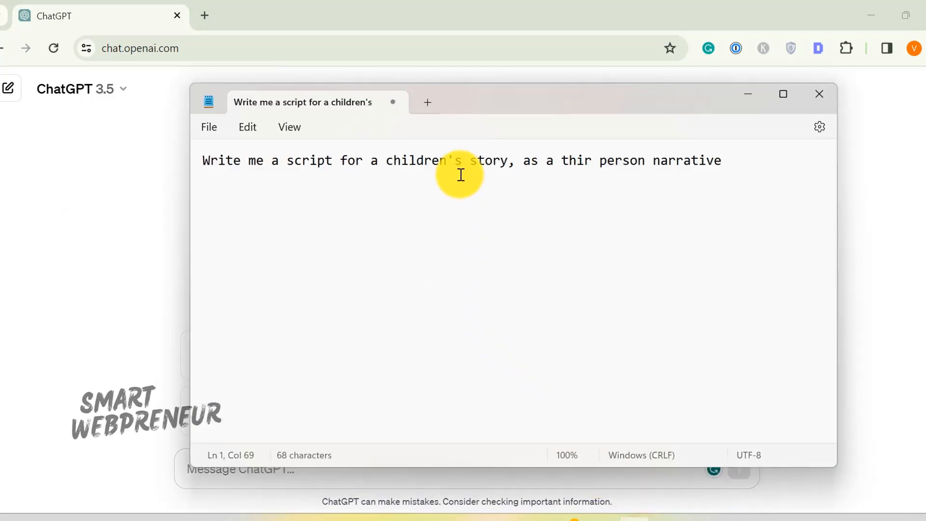
pyautogui.rightClick(460, 160)
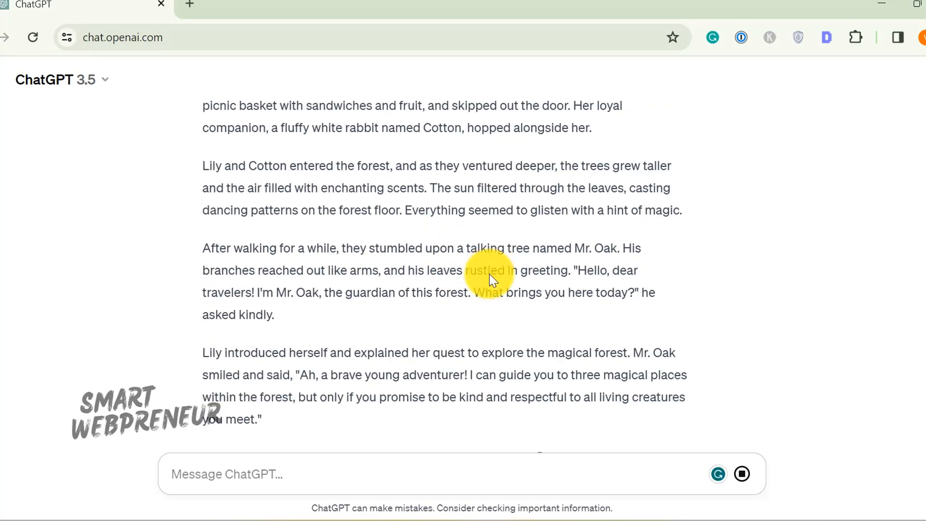
pyautogui.scroll(-3)
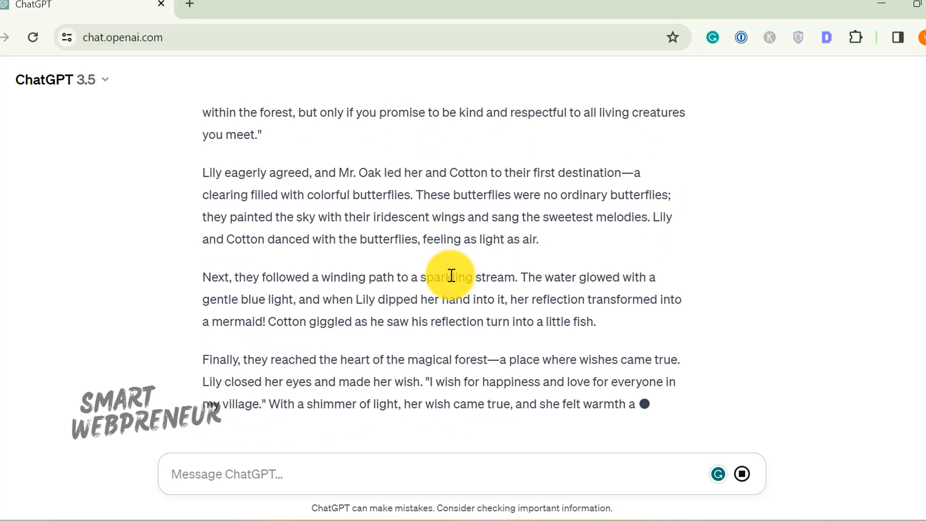
pyautogui.scroll(-3)
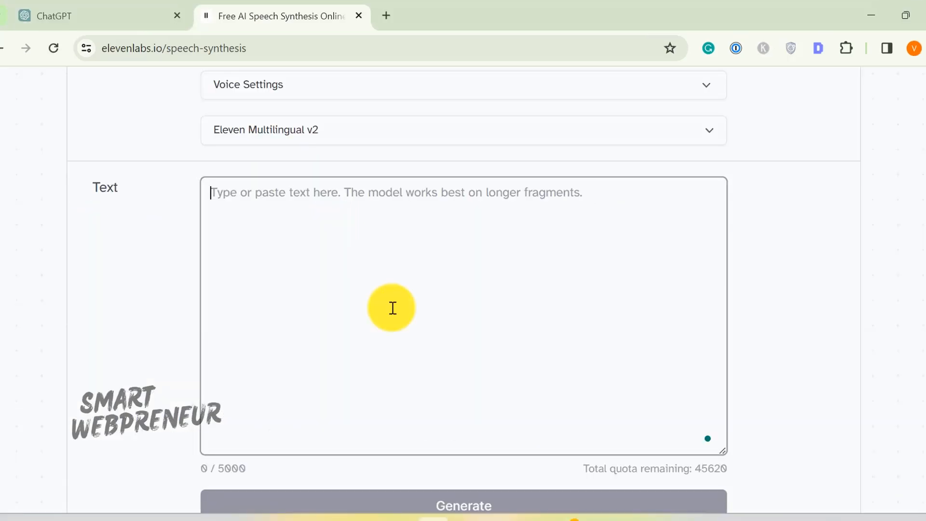
pyautogui.moveTo(395, 301)
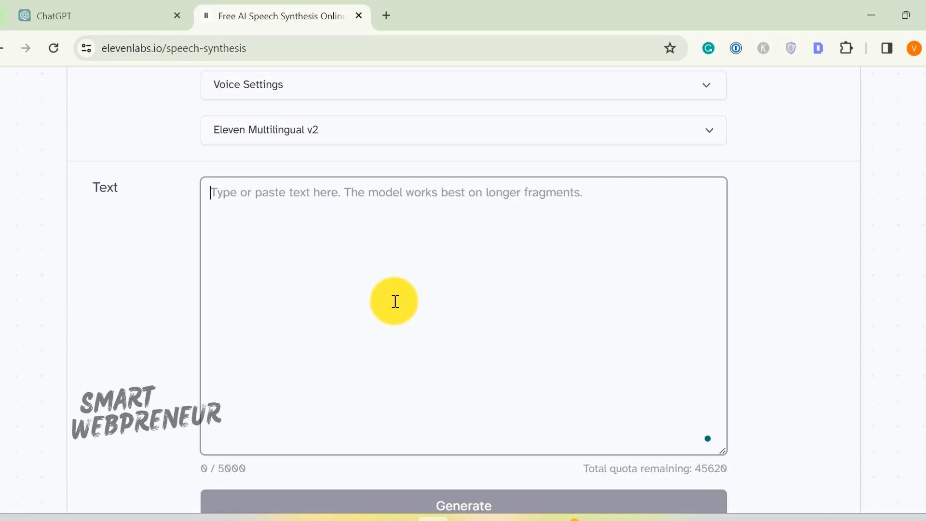
# Paste the Lily story into the ElevenLabs Text box with the Valentino Old British voice
pyautogui.scroll(3)
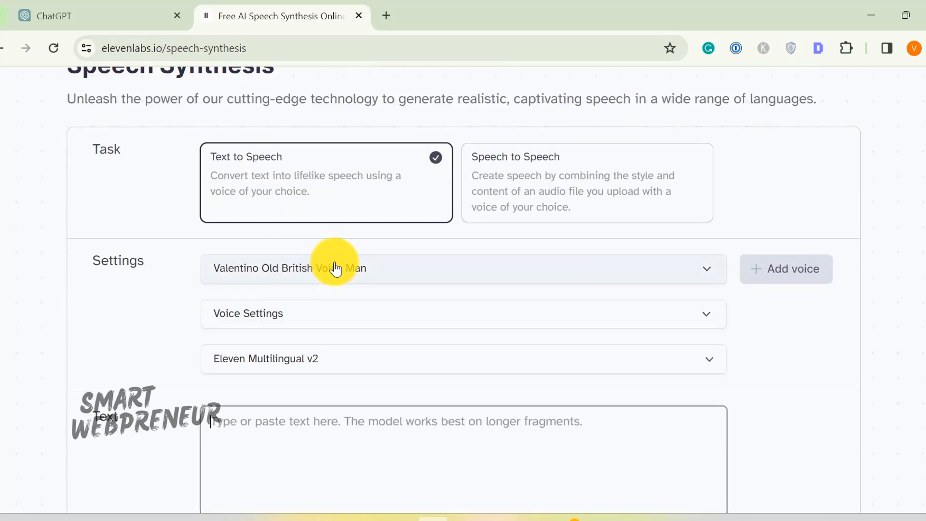
pyautogui.scroll(3)
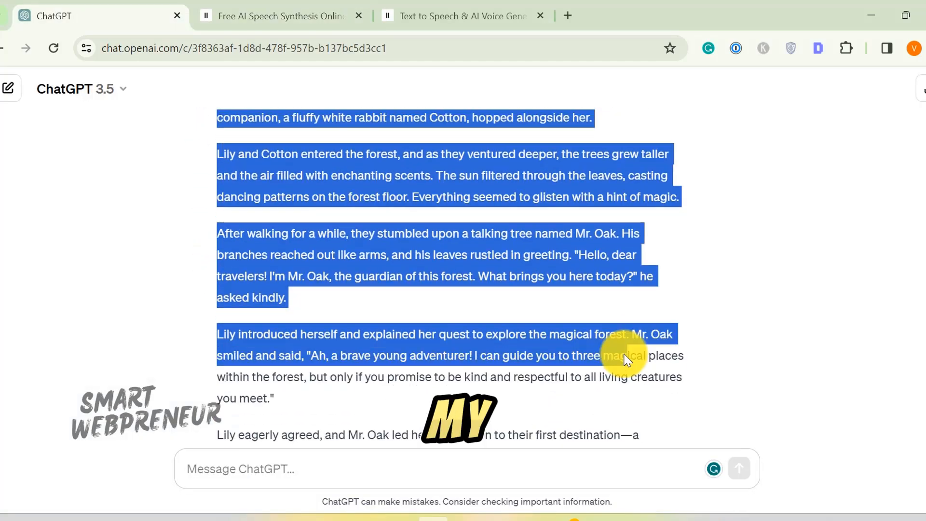
pyautogui.click(282, 17)
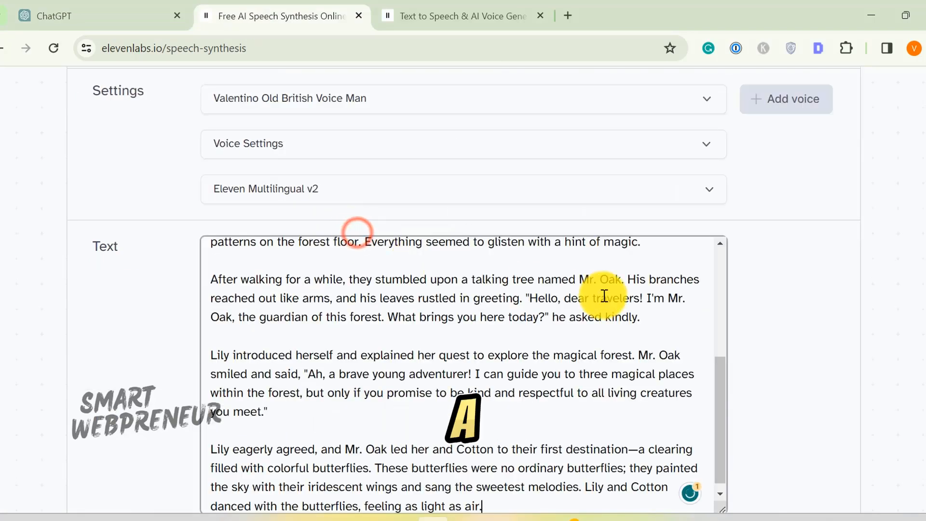
pyautogui.scroll(3)
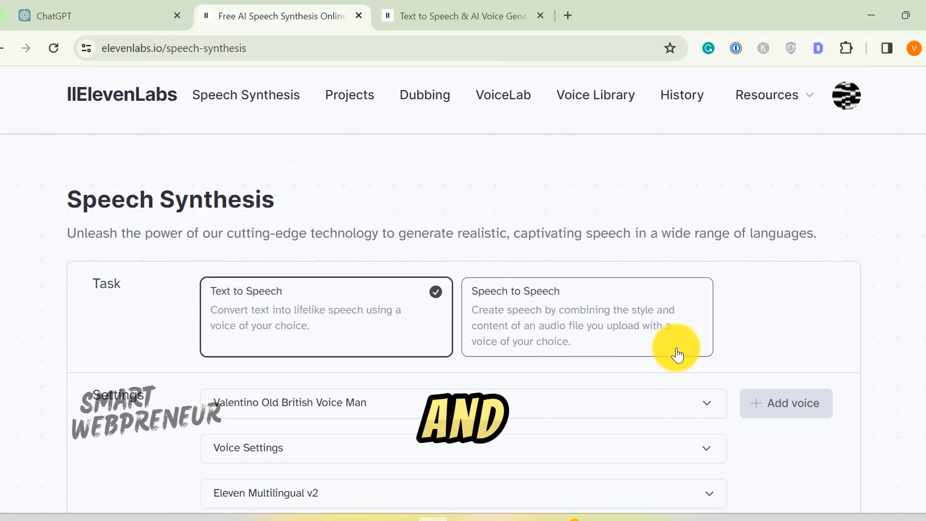
pyautogui.scroll(-3)
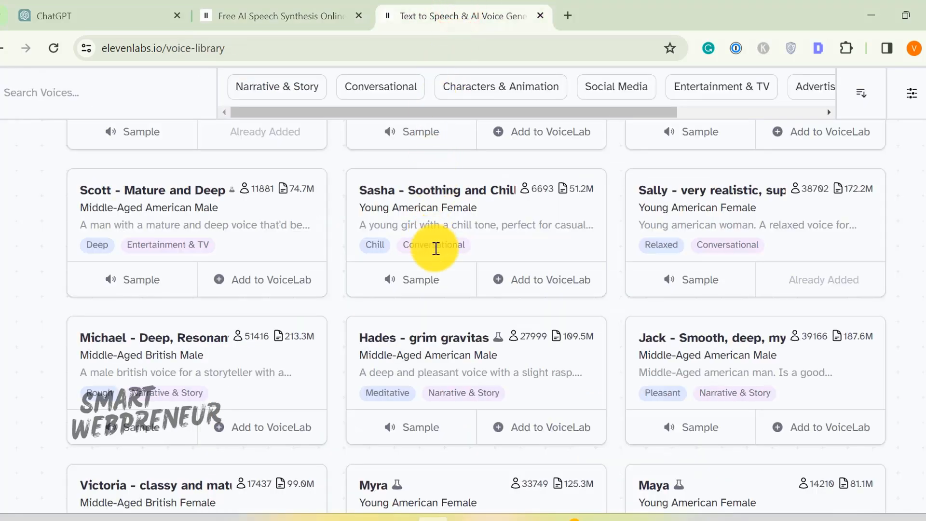
# Download the selected generated narration sample from the History page
pyautogui.scroll(-3)
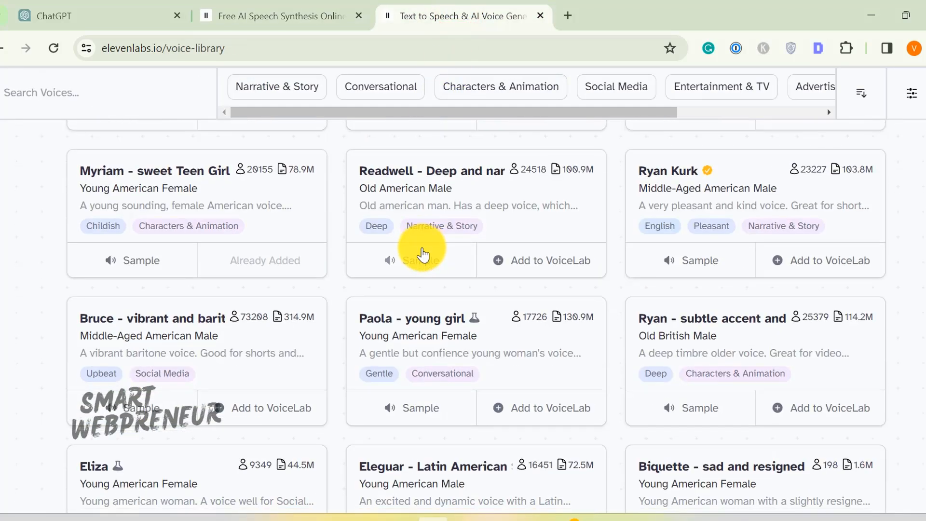
pyautogui.scroll(-3)
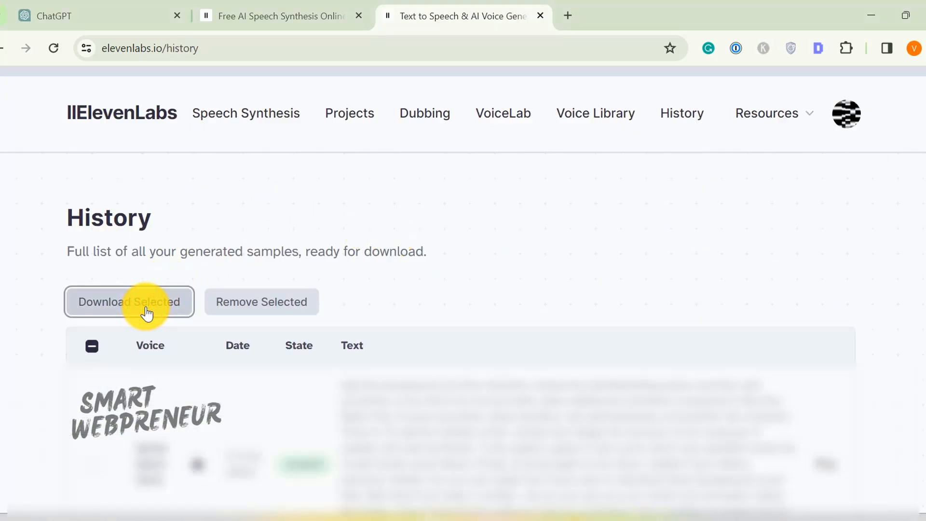
pyautogui.click(128, 302)
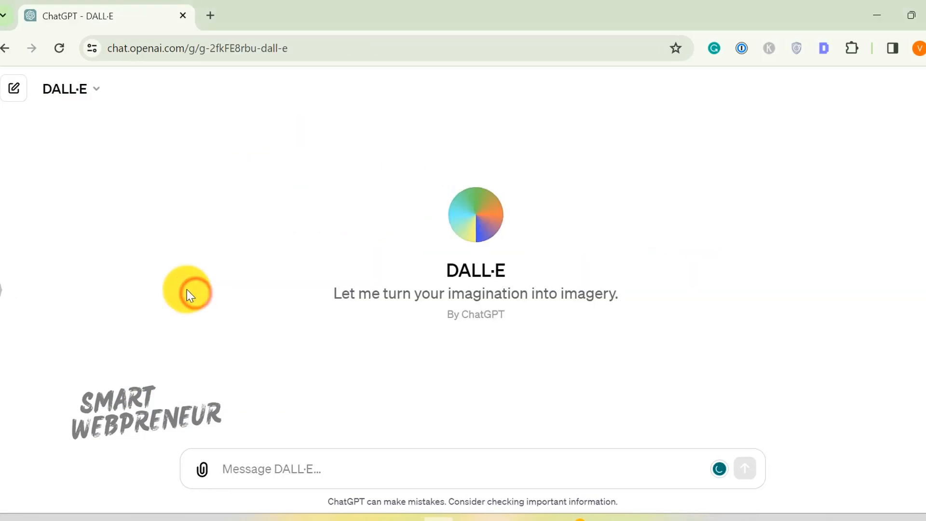
pyautogui.moveTo(302, 286)
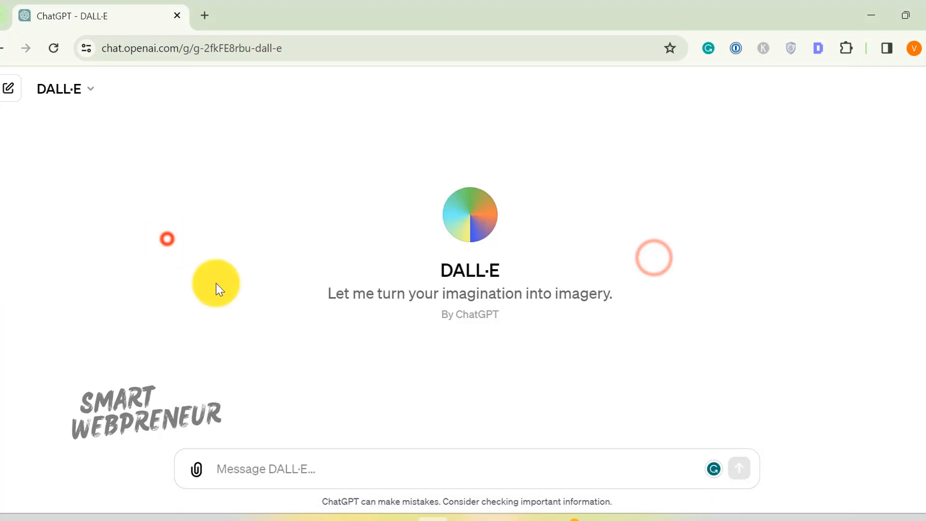
# Send DALL·E the children's storybook image prompt describing the Whispering Woods and Echo Tree, then start a new chat
pyautogui.write("Create an image for a children's story book based on the following description. Make it photorealistic and wide. Here's the description:")
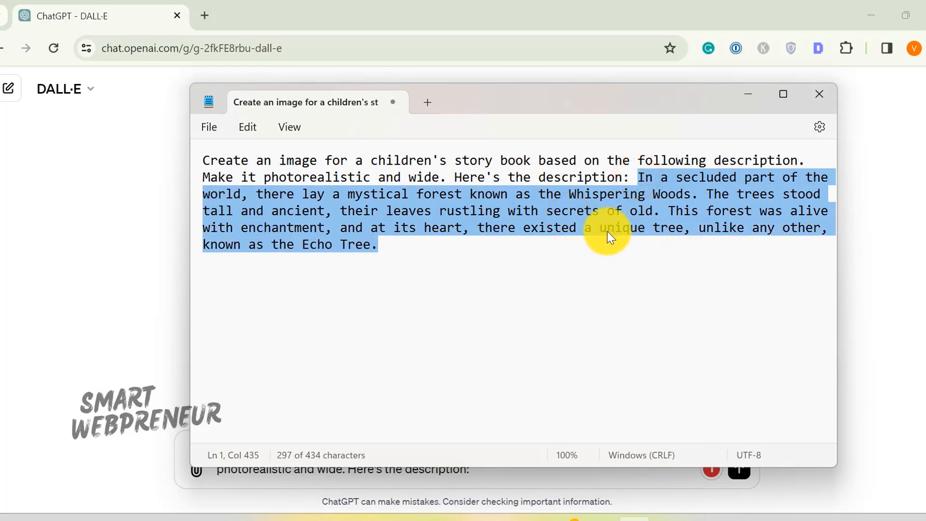
pyautogui.moveTo(725, 94)
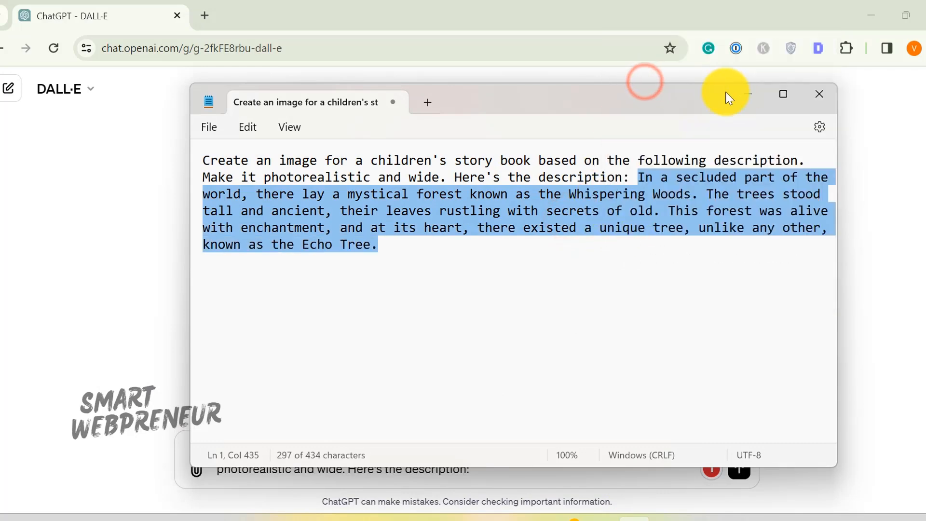
pyautogui.click(819, 94)
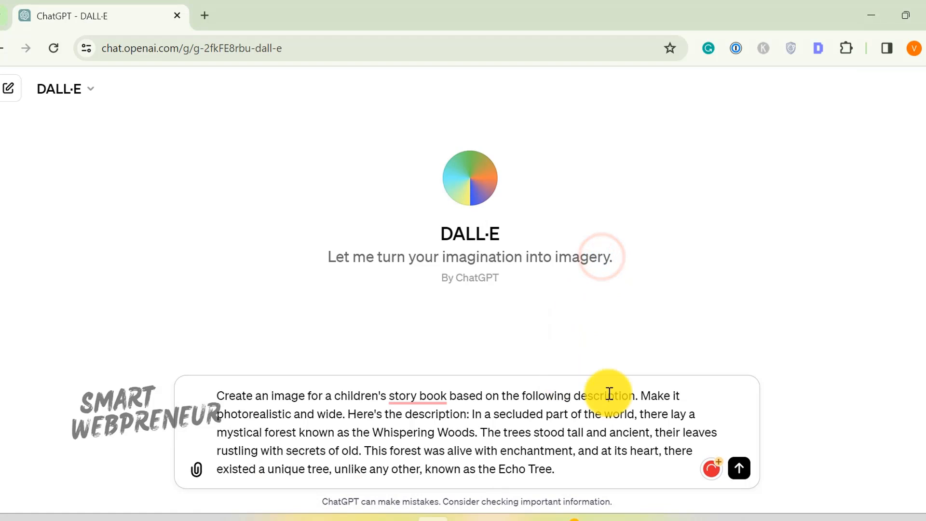
pyautogui.moveTo(739, 469)
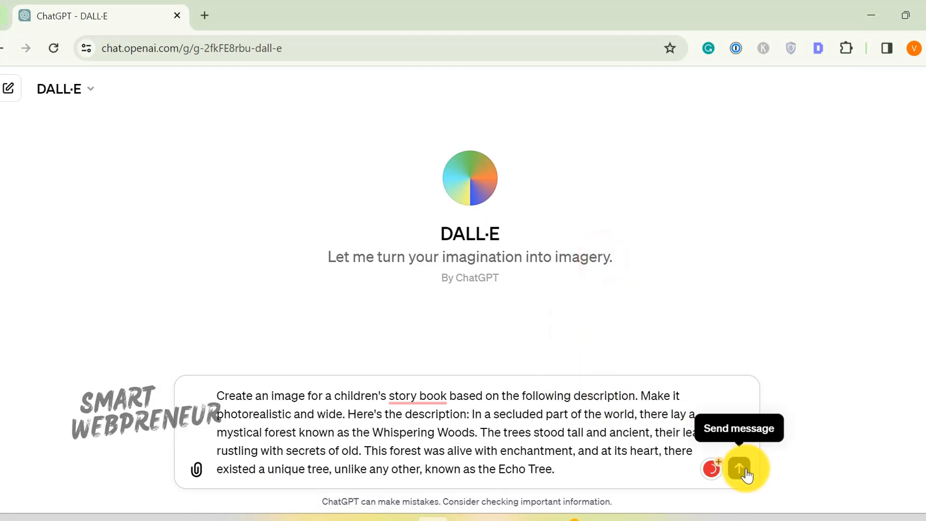
pyautogui.click(740, 469)
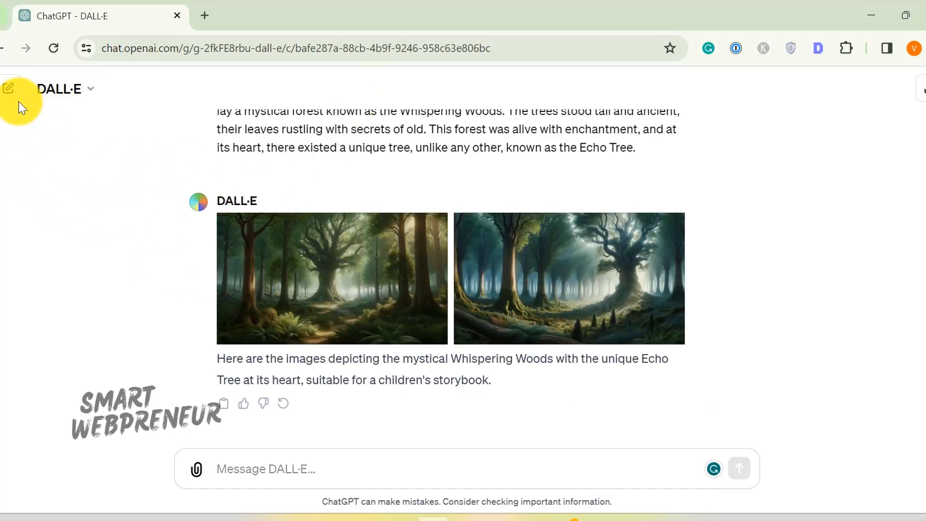
pyautogui.click(8, 88)
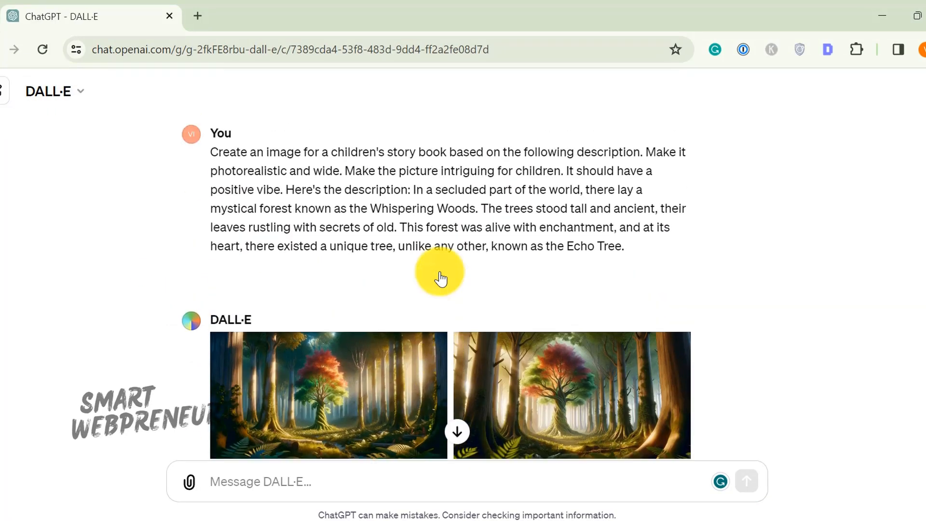
pyautogui.scroll(-3)
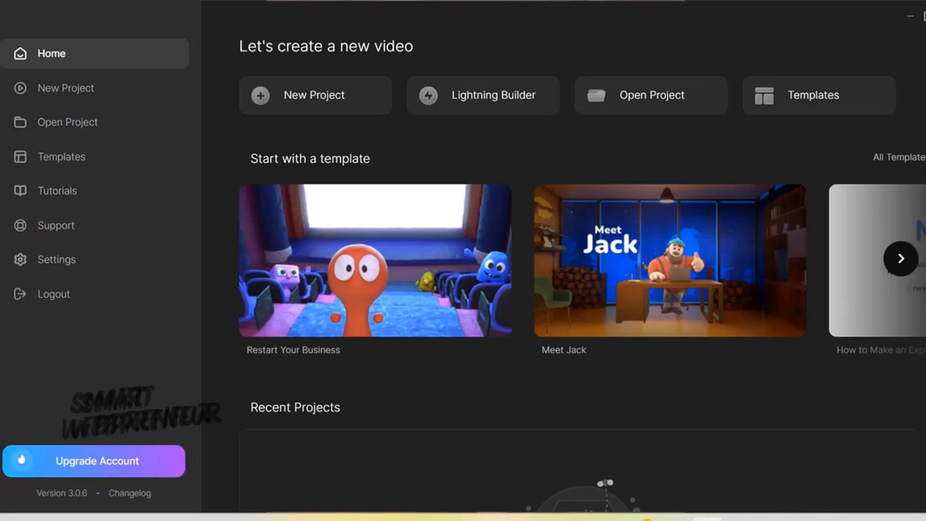
pyautogui.moveTo(220, 268)
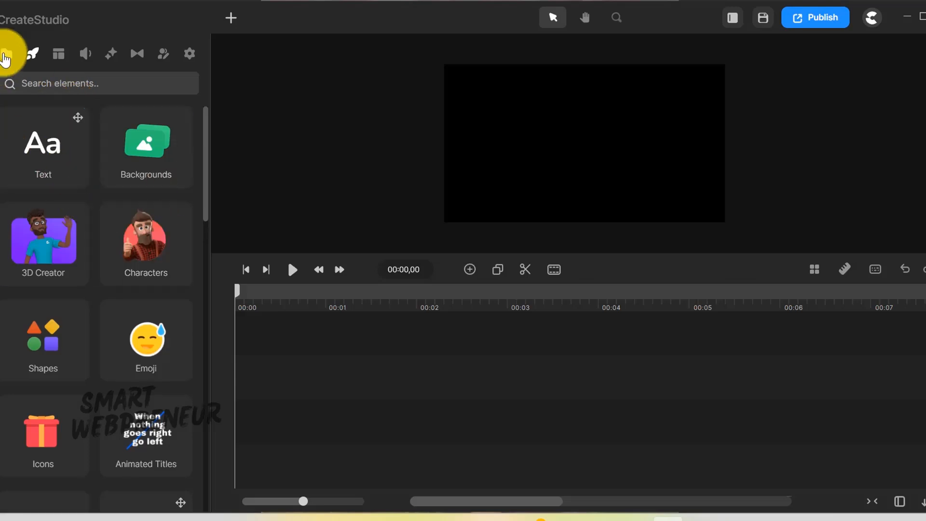
# Import the narrative voice-over audio file into the CreateStudio project timeline
pyautogui.click(7, 54)
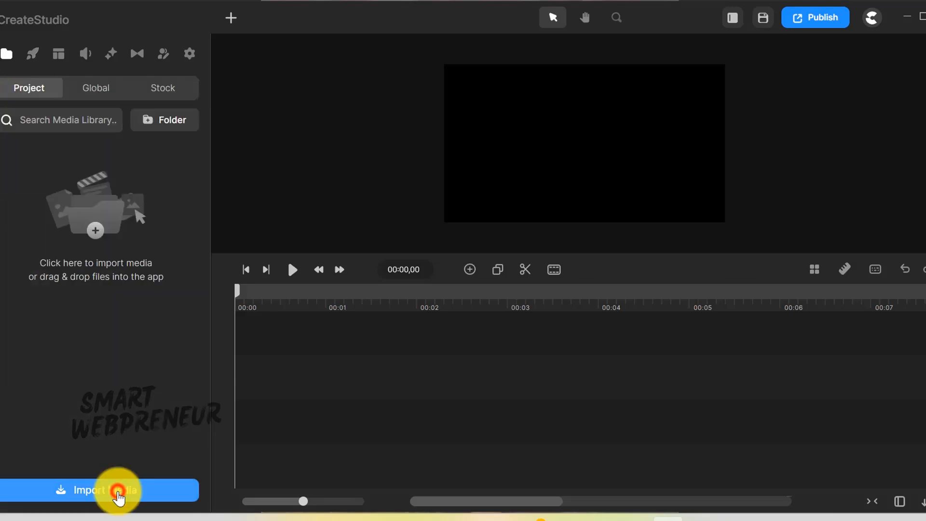
pyautogui.click(106, 490)
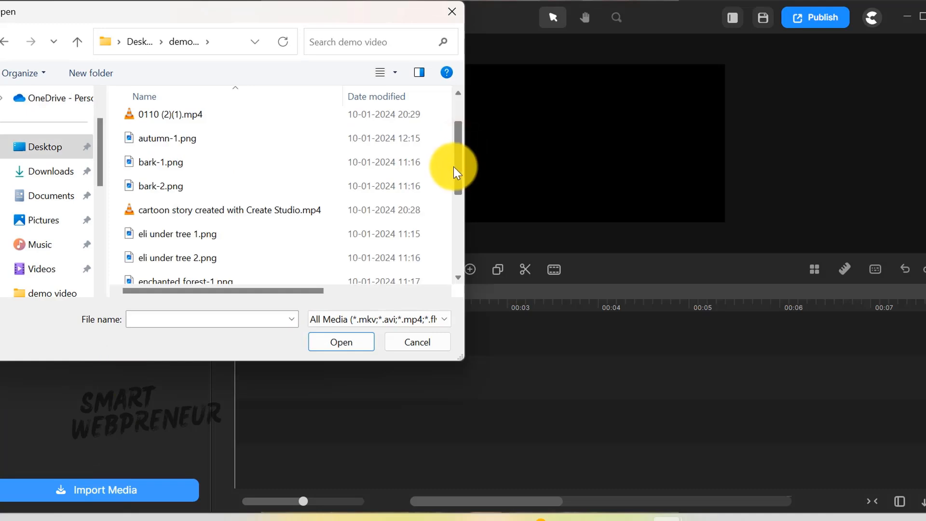
pyautogui.click(340, 342)
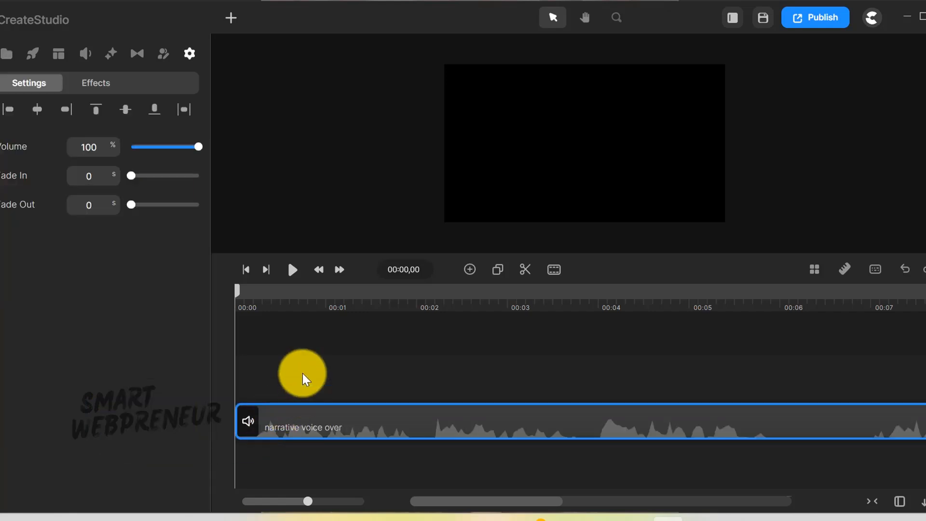
# Select the opening paragraph of story-for-the-script.txt in Notepad and minimize the window
pyautogui.click(291, 269)
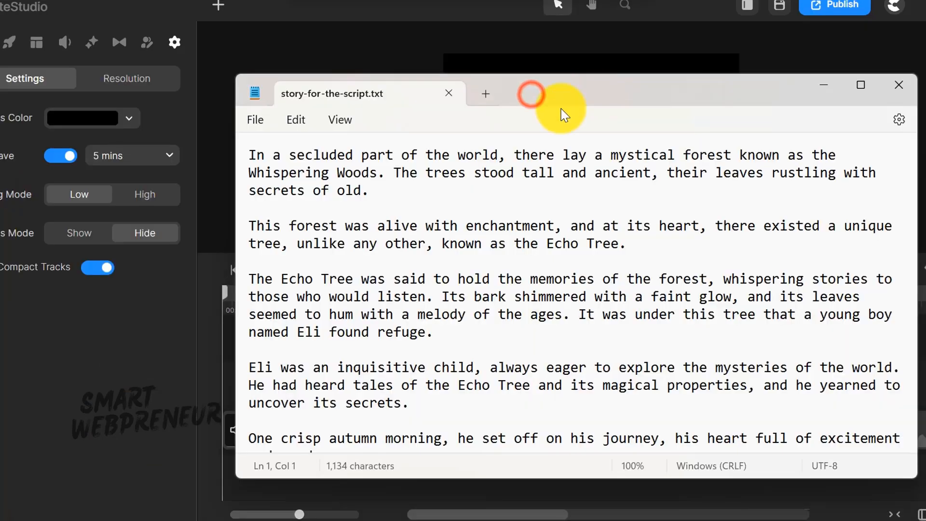
pyautogui.click(254, 154)
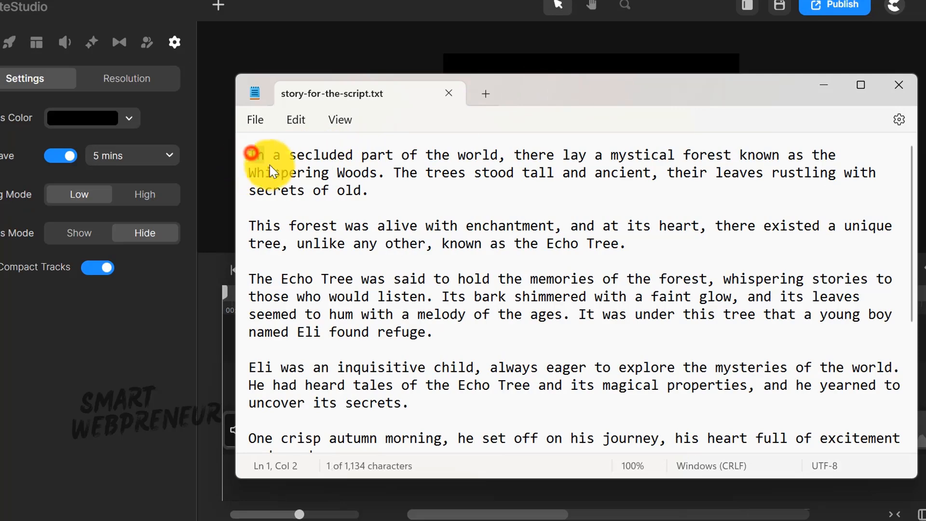
pyautogui.moveTo(254, 155); pyautogui.dragTo(360, 191)
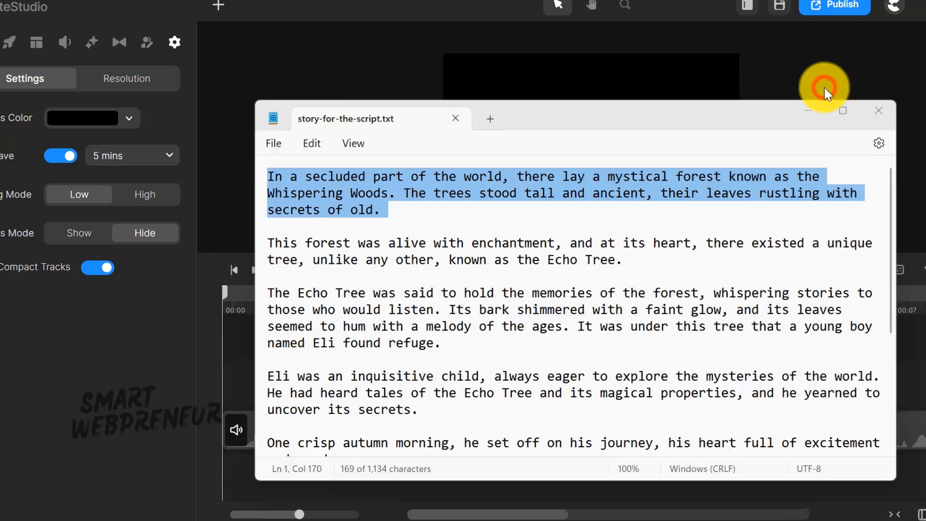
pyautogui.click(879, 110)
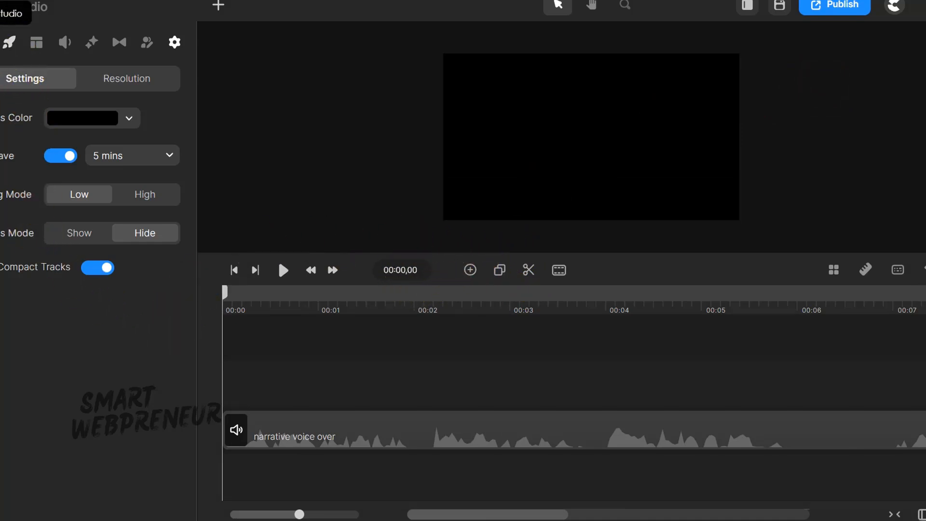
# Search the Elements library for free 'forest' items and browse the trees, bushes and forest backgrounds
pyautogui.click(9, 42)
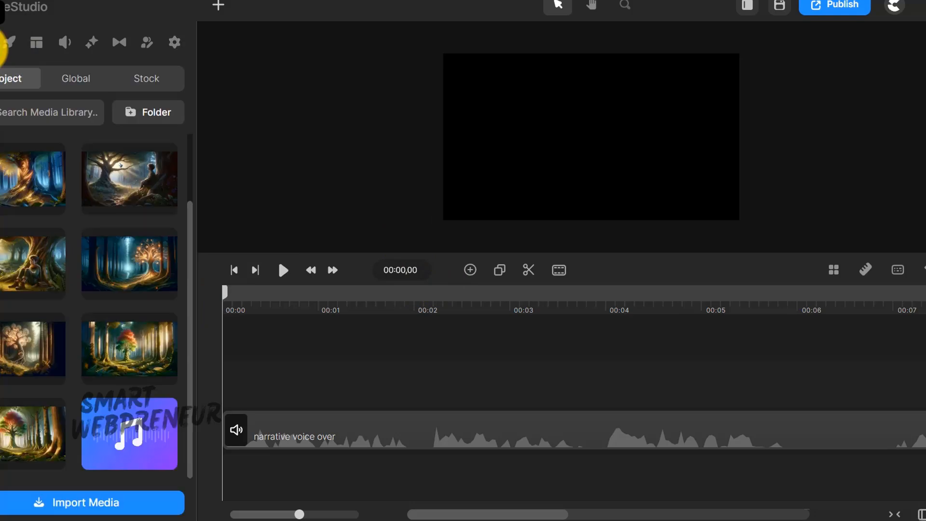
pyautogui.click(34, 52)
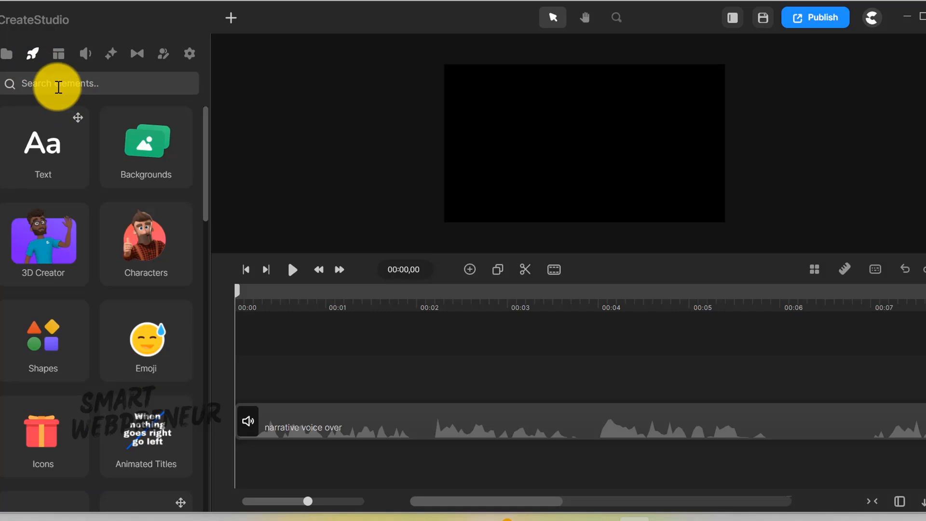
pyautogui.write('forest')
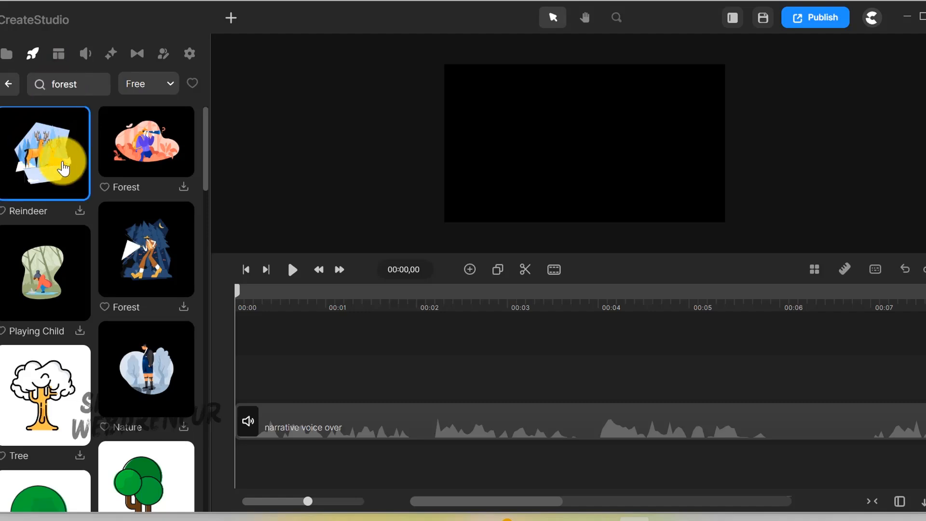
pyautogui.scroll(-3)
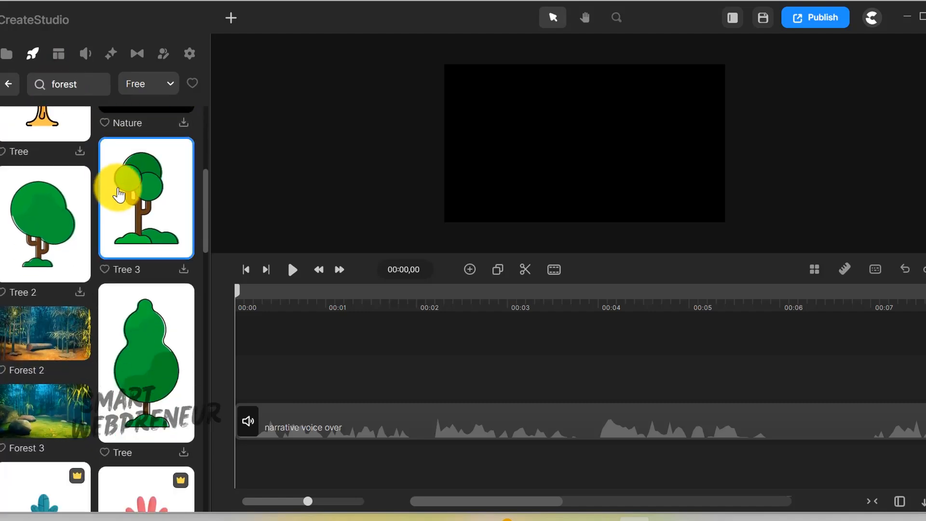
pyautogui.scroll(-3)
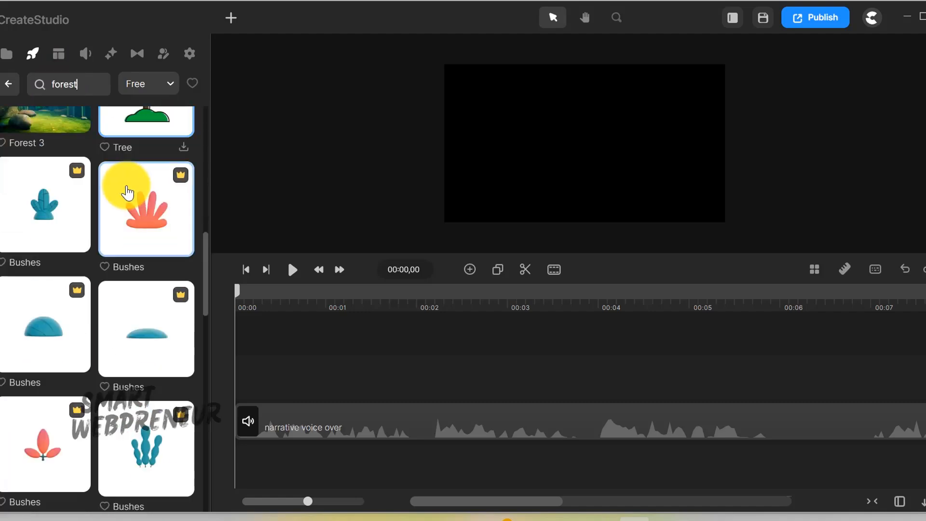
pyautogui.scroll(-3)
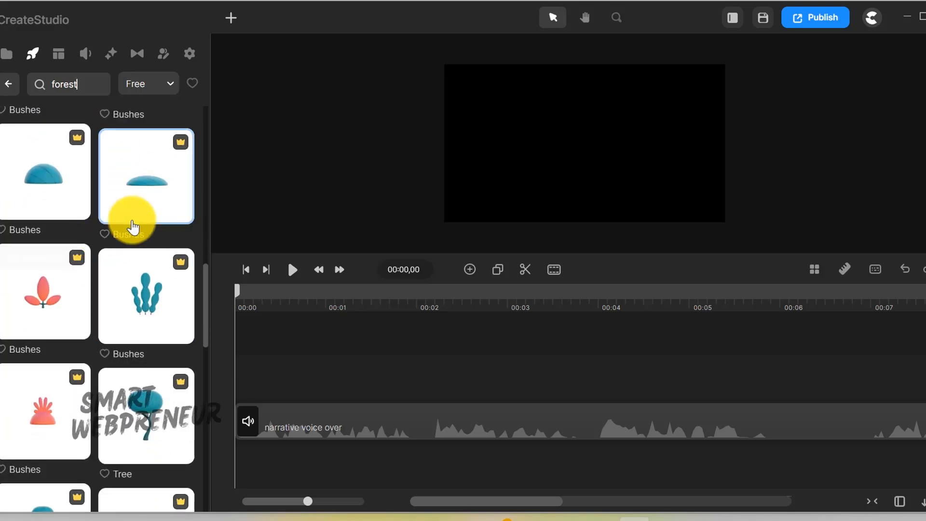
pyautogui.scroll(-3)
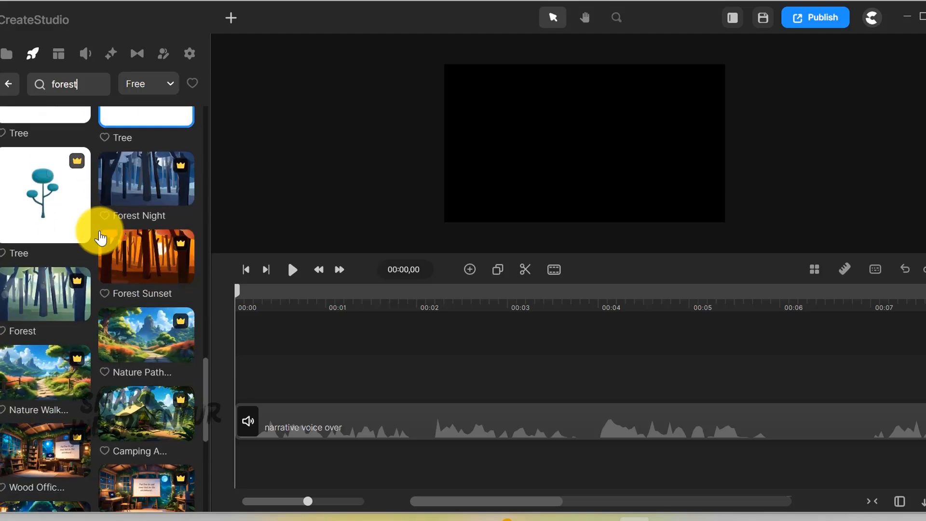
pyautogui.scroll(-3)
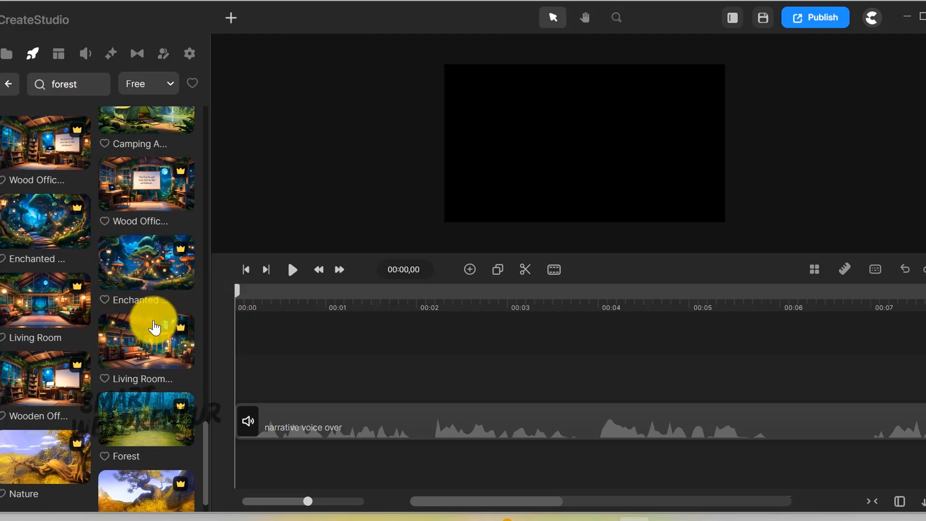
pyautogui.scroll(-3)
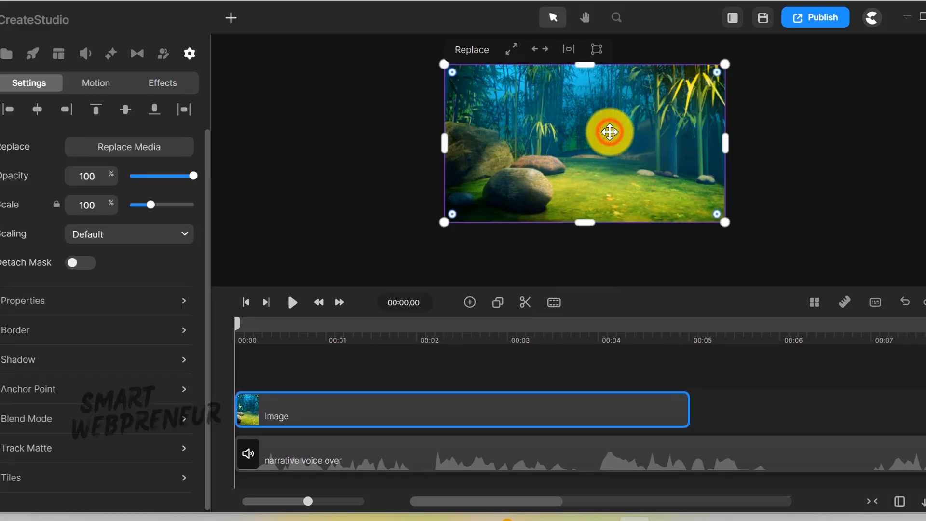
# Add the Forest 2 background and stretch its image clip to about six seconds above the narration
pyautogui.click(617, 16)
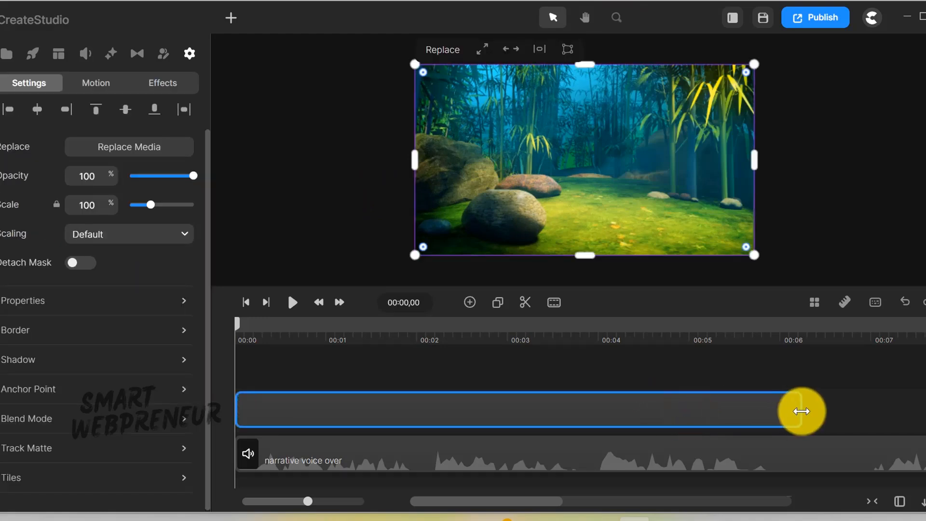
pyautogui.click(292, 302)
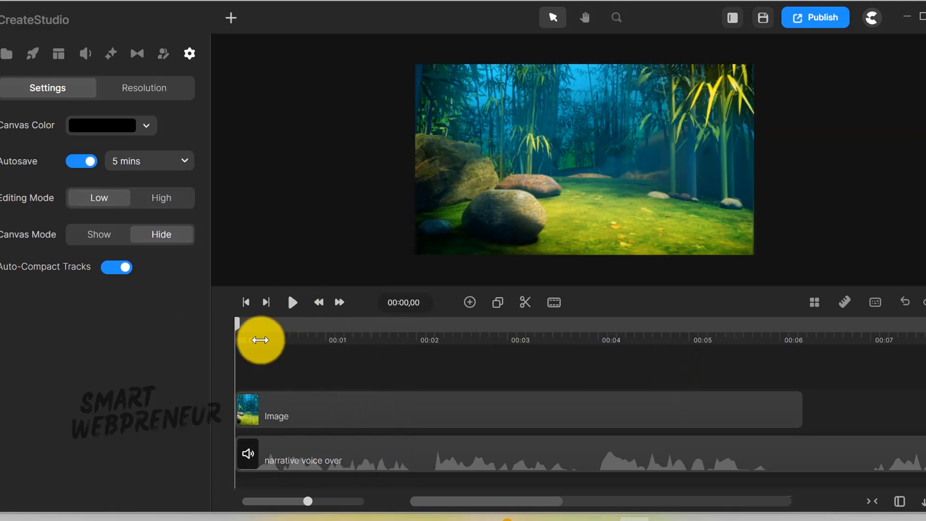
pyautogui.click(381, 409)
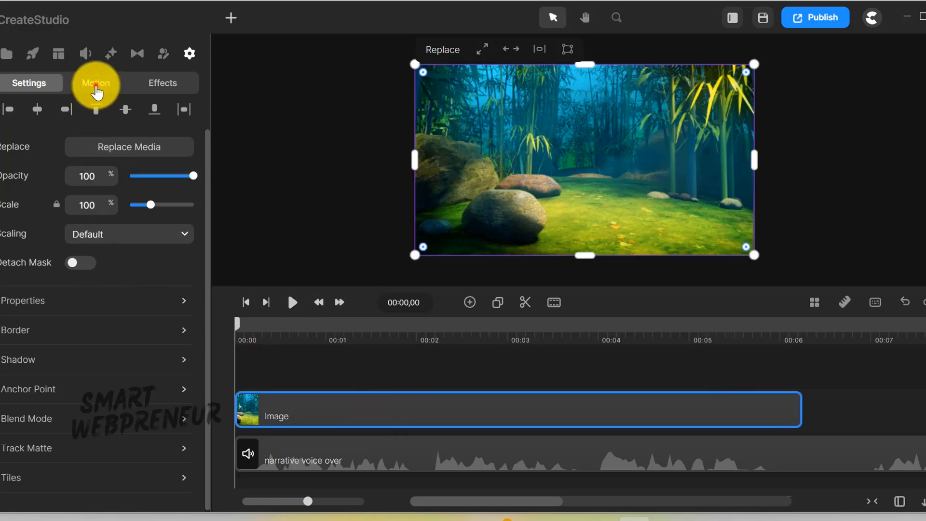
# Give the forest image a Down entrance animation and preview it
pyautogui.click(96, 83)
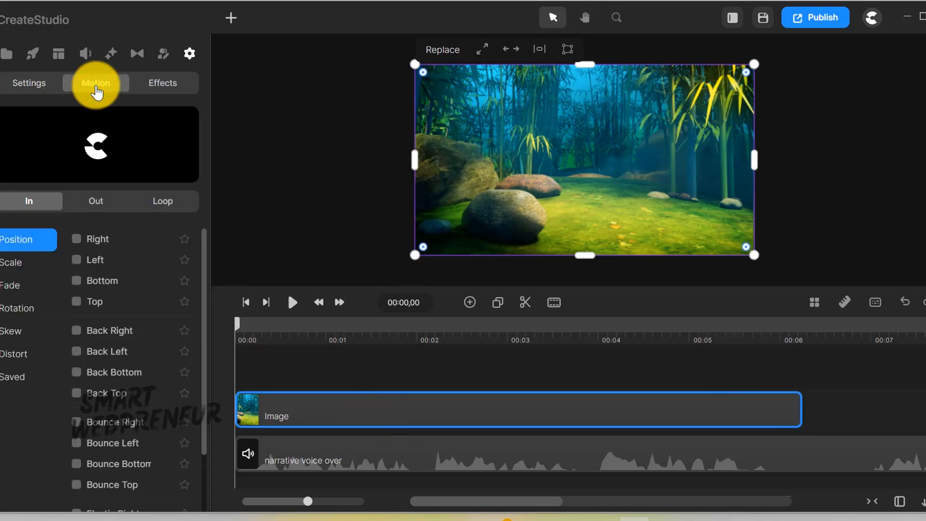
pyautogui.moveTo(64, 329)
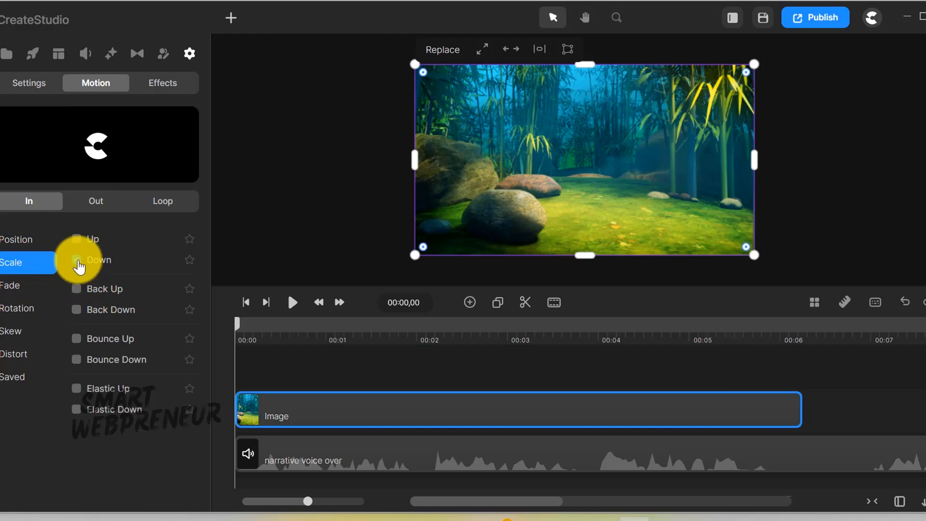
pyautogui.click(92, 259)
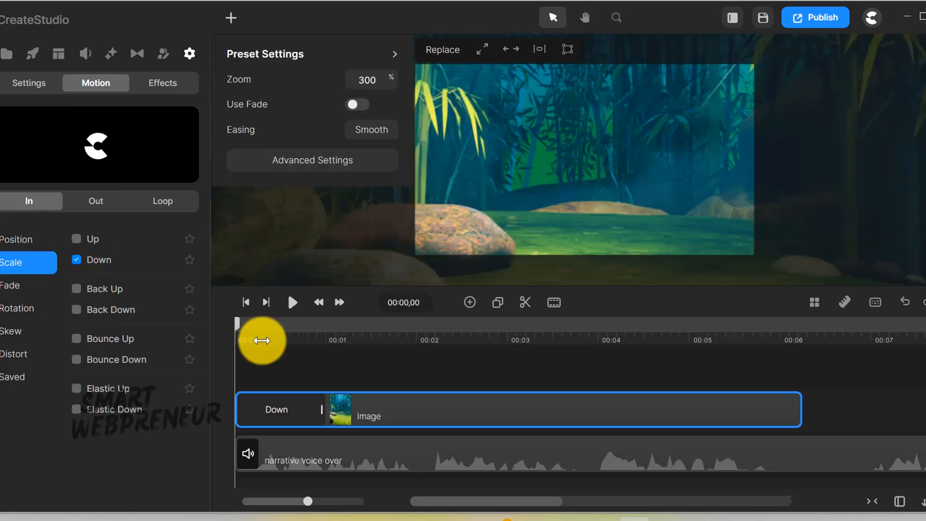
pyautogui.click(291, 303)
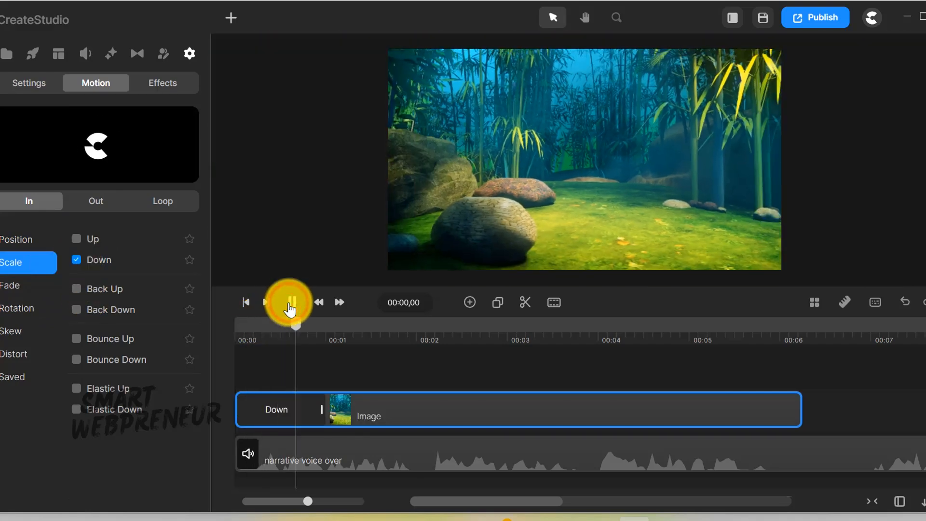
pyautogui.click(287, 302)
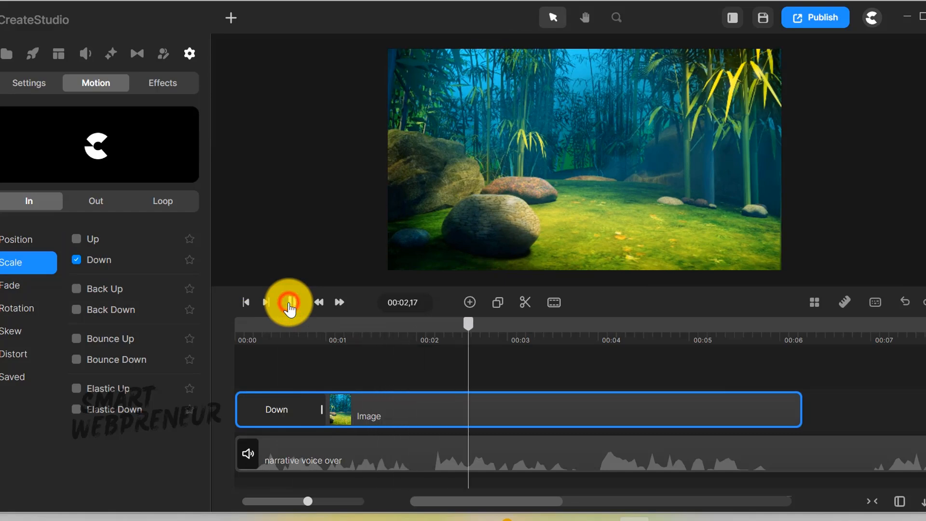
pyautogui.click(266, 302)
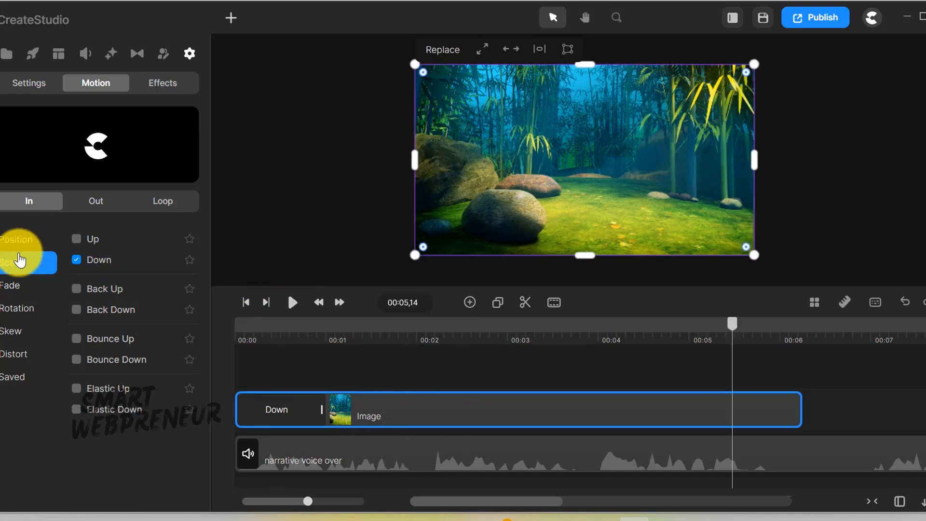
# Give the forest image a Right exit animation and preview the full motion
pyautogui.click(95, 201)
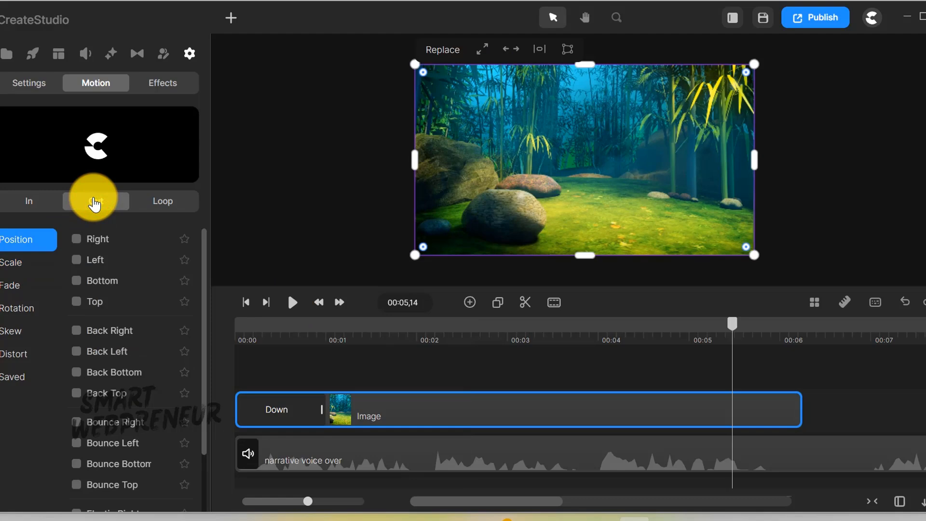
pyautogui.click(96, 201)
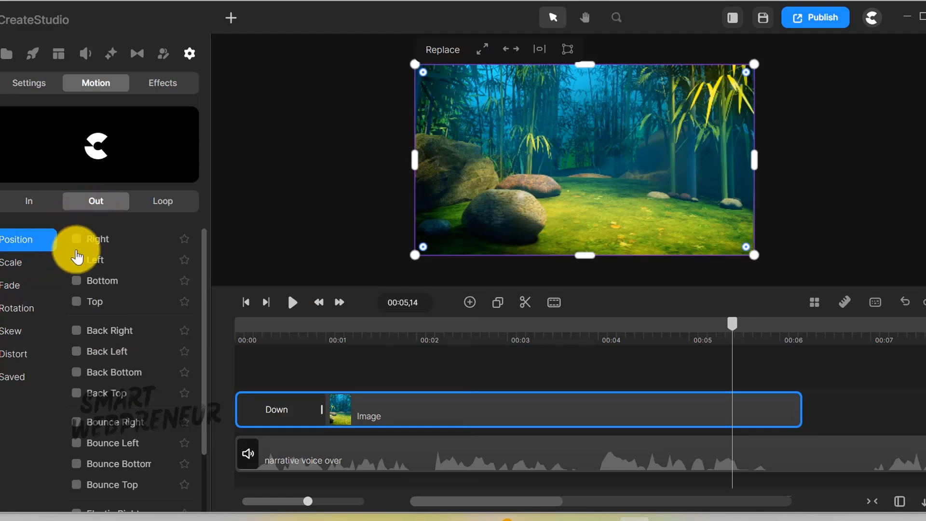
pyautogui.click(75, 239)
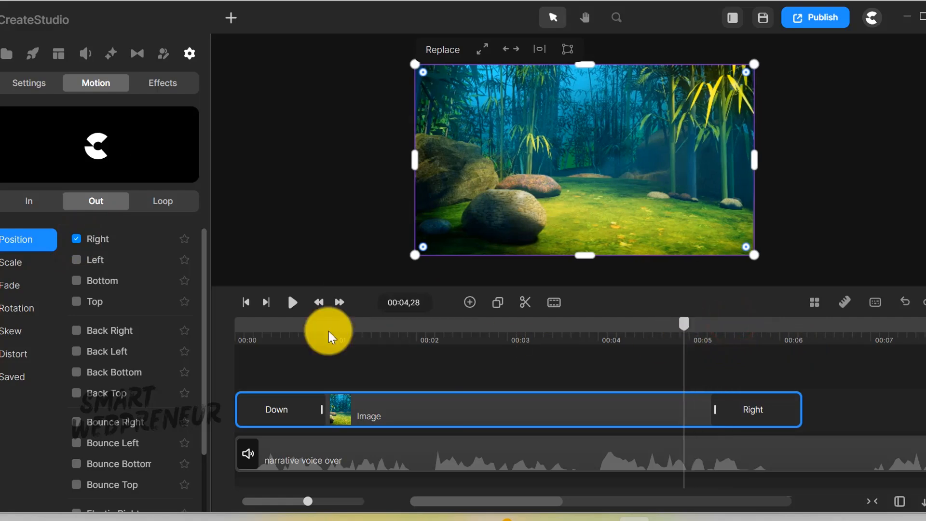
pyautogui.click(292, 302)
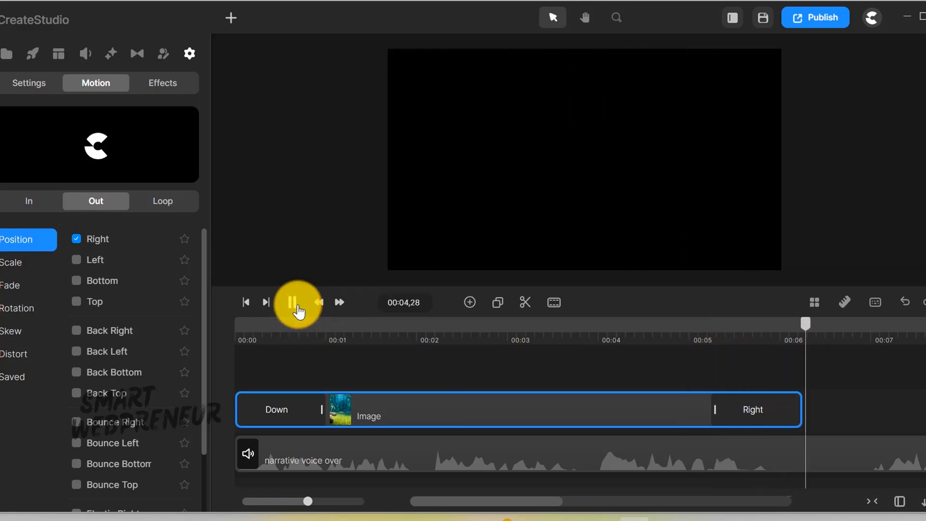
pyautogui.click(295, 302)
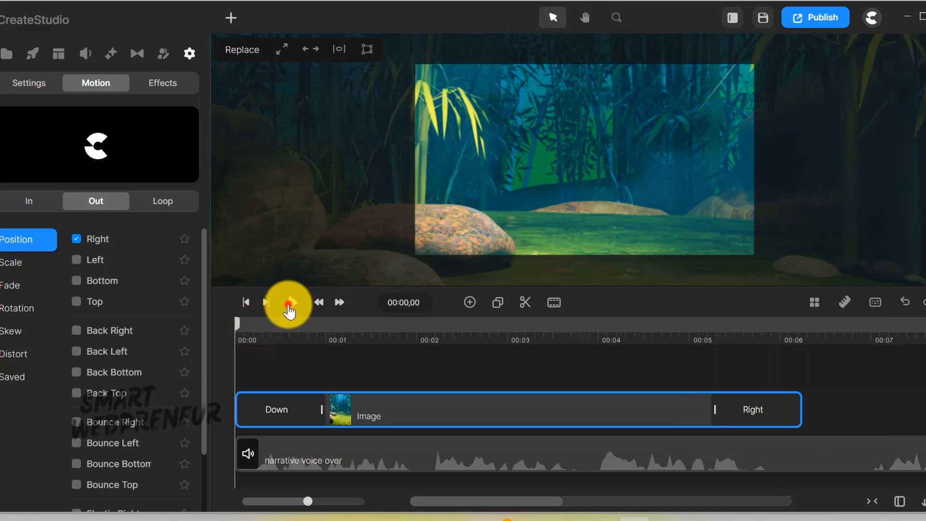
pyautogui.click(287, 302)
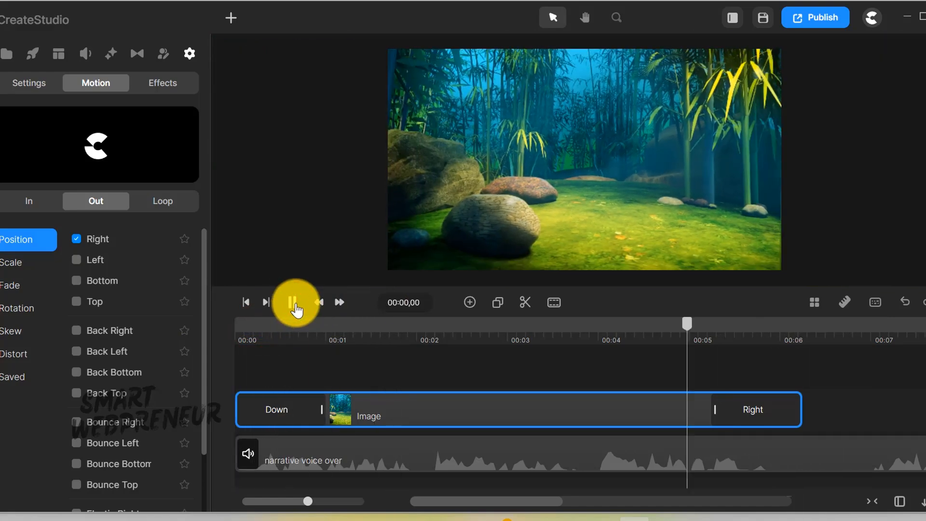
pyautogui.click(294, 302)
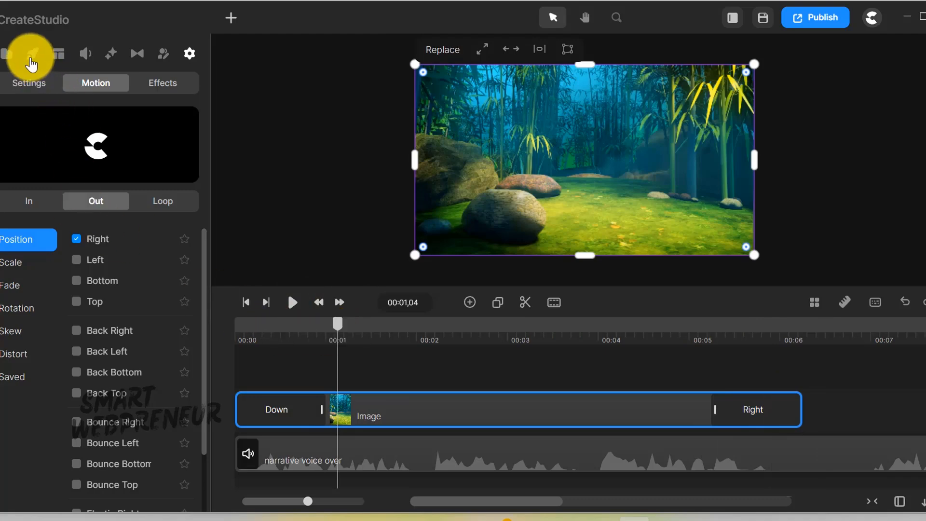
# Search Assets for 'bird' and add the waving Toucan character above the forest background
pyautogui.click(30, 53)
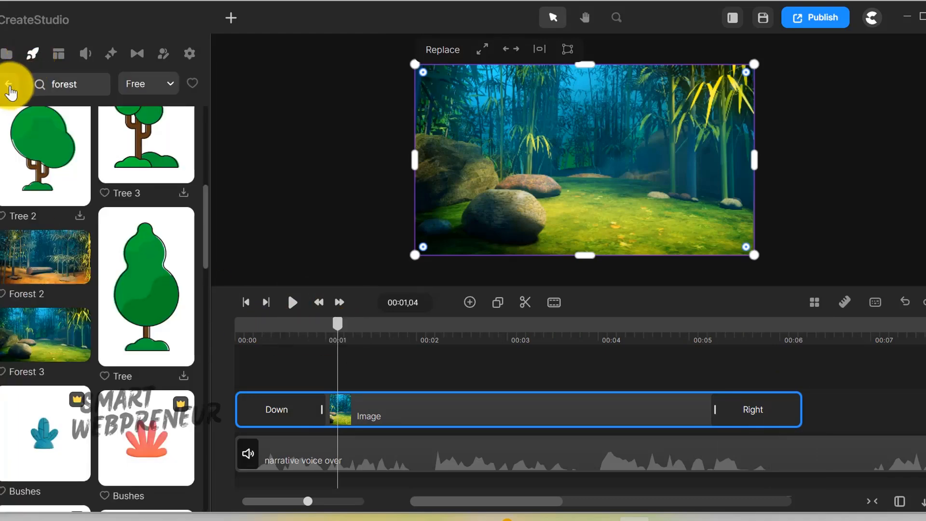
pyautogui.click(68, 83)
pyautogui.write('bird')
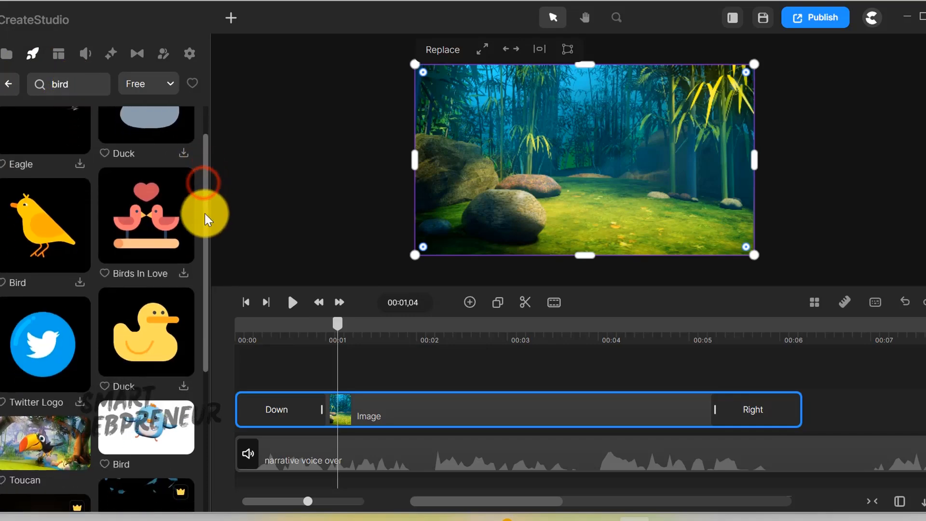
pyautogui.scroll(-3)
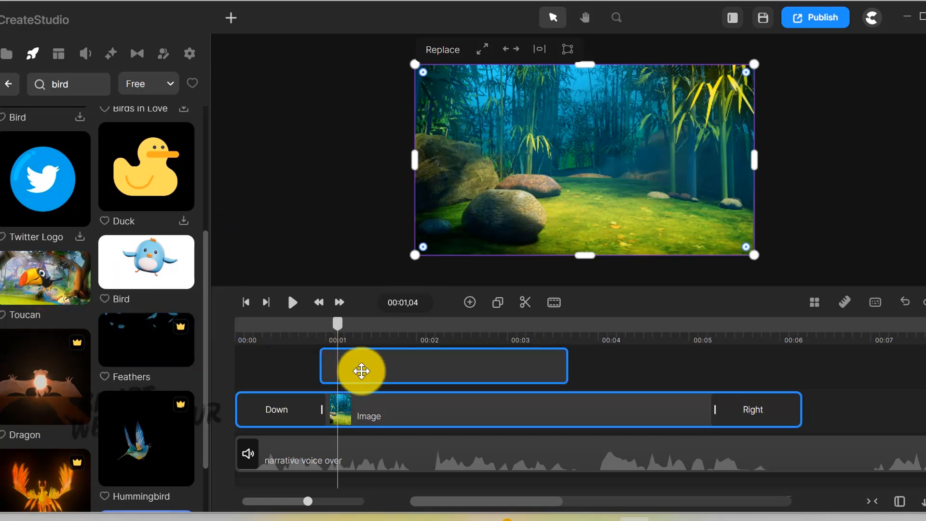
pyautogui.click(292, 302)
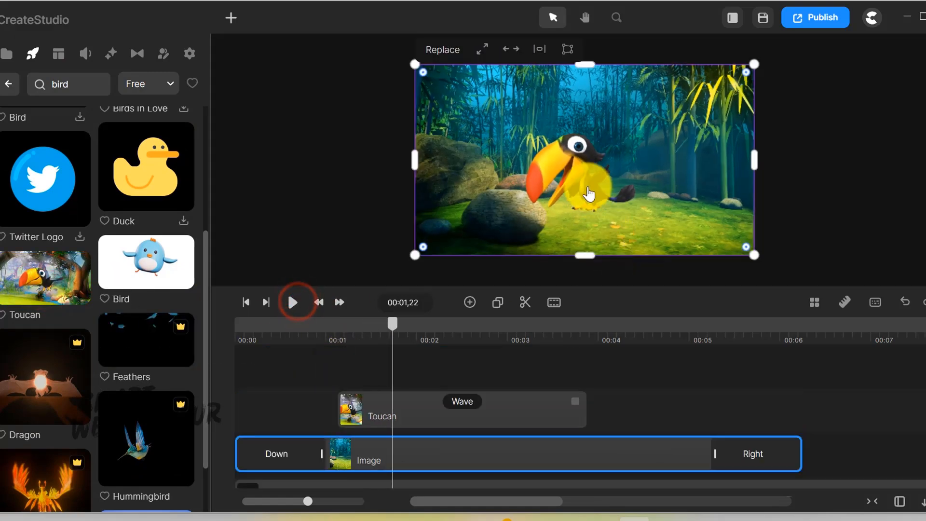
pyautogui.click(461, 409)
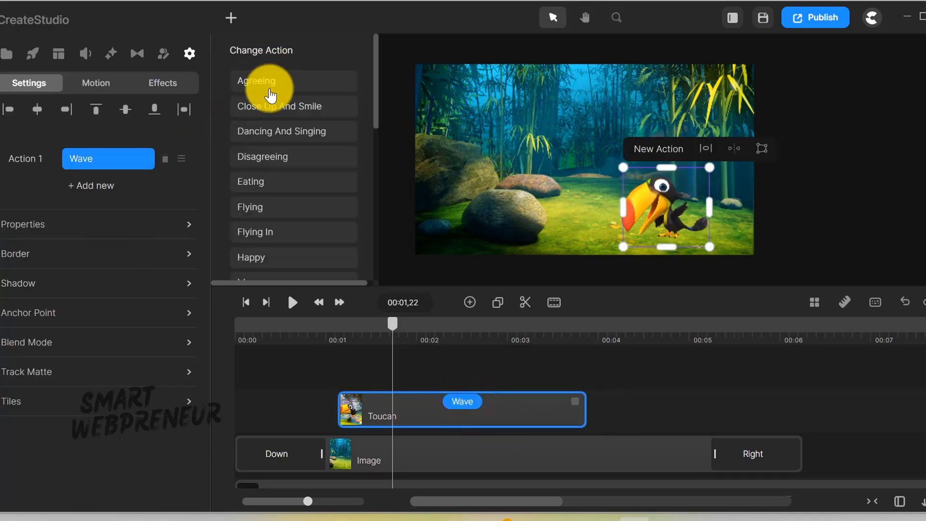
pyautogui.moveTo(316, 138)
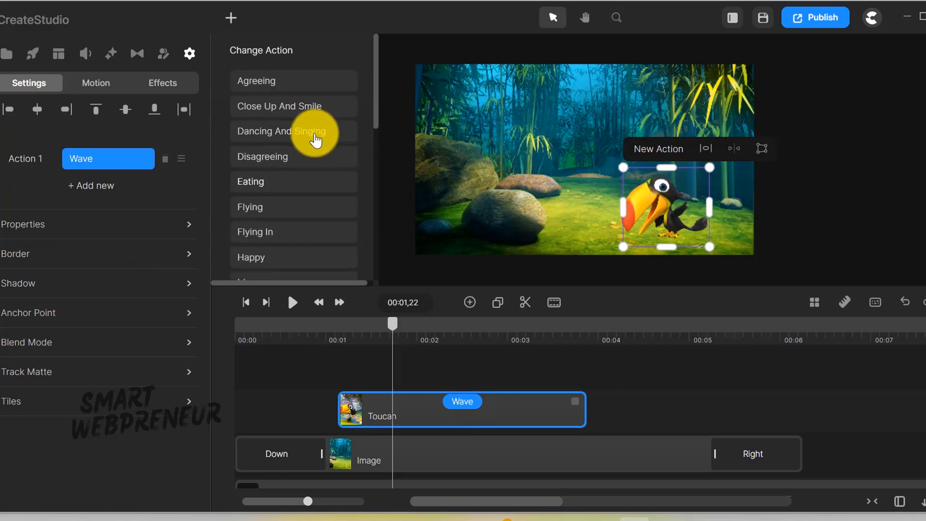
# Set the Toucan's action to Close Up And Smile and add Dancing And Singing as a second action
pyautogui.click(293, 106)
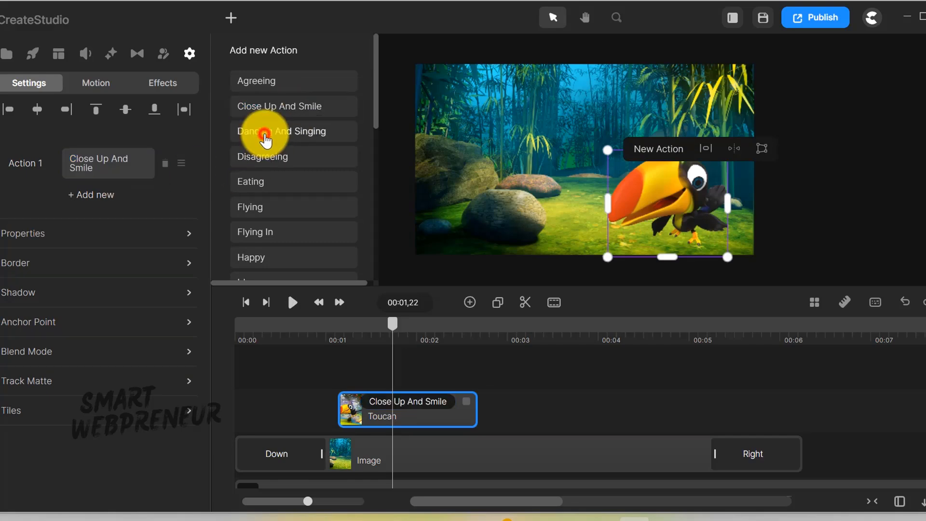
pyautogui.click(294, 132)
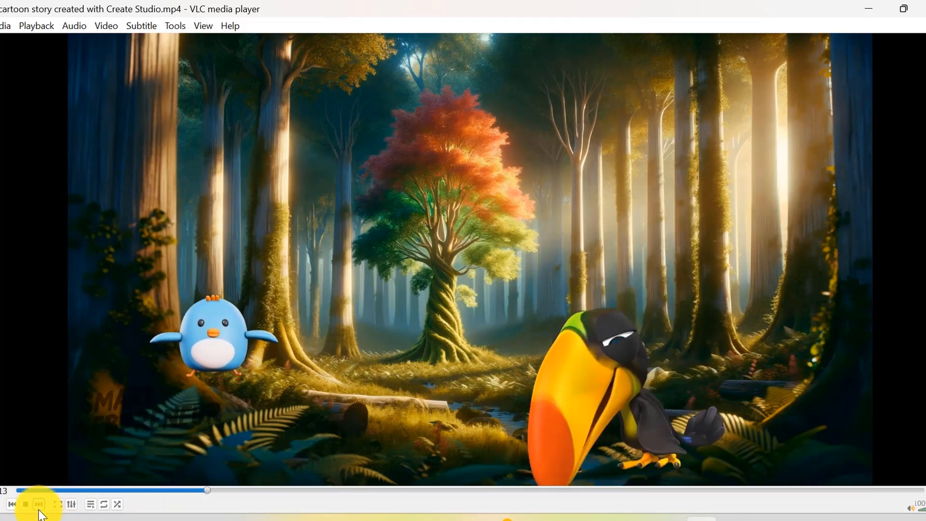
# Stop playback of the finished sample MP4 in VLC
pyautogui.click(25, 503)
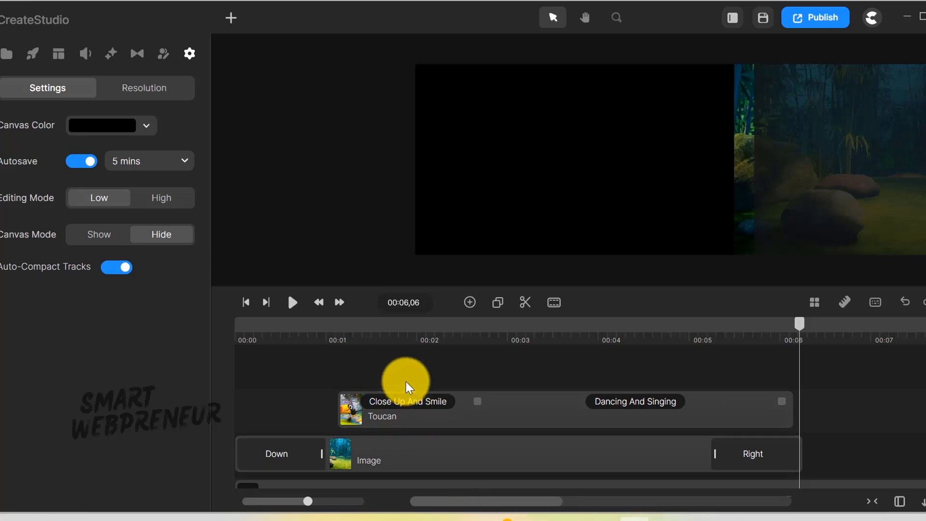
# Switch the Bird's Wave action to Flying and preview it over the forest scene
pyautogui.click(6, 53)
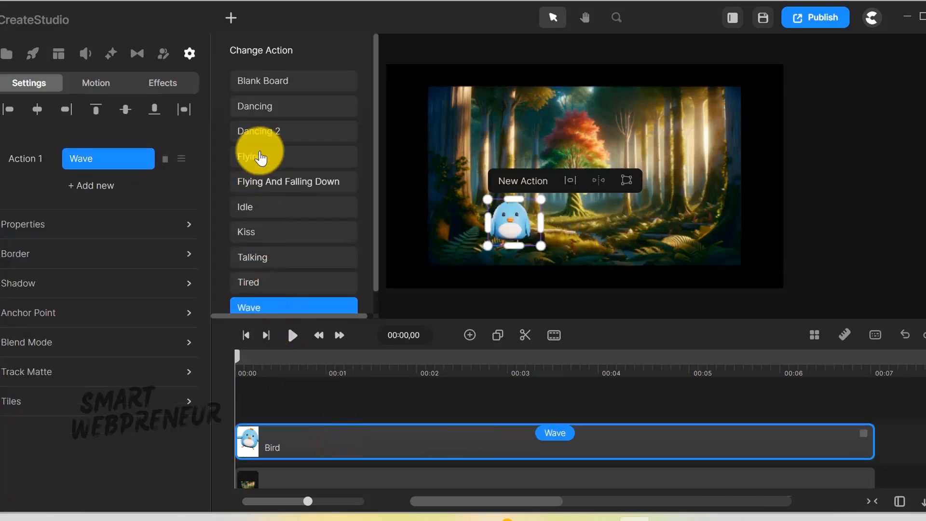
pyautogui.click(258, 156)
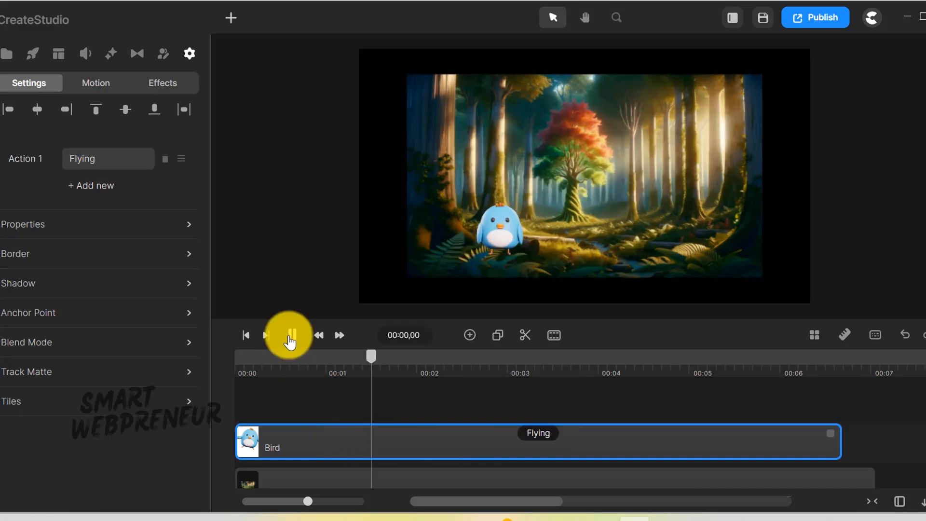
pyautogui.click(288, 335)
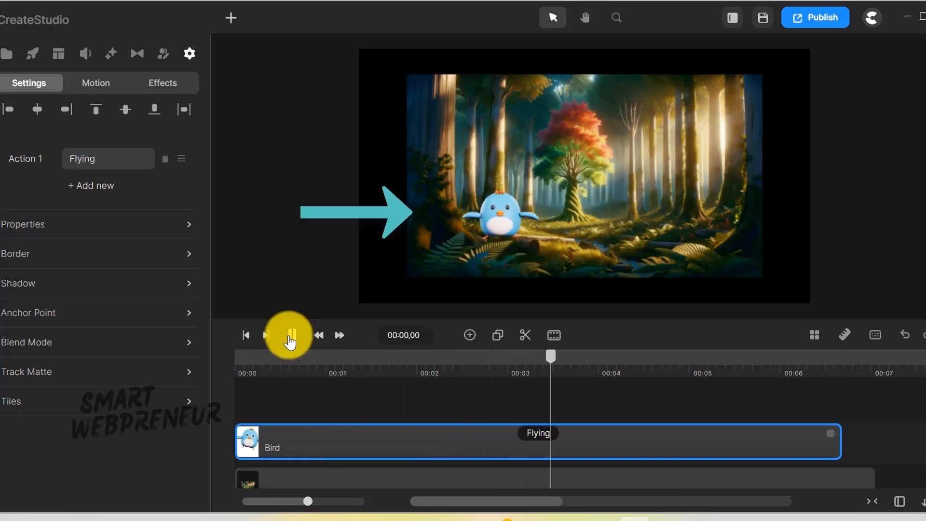
pyautogui.click(288, 334)
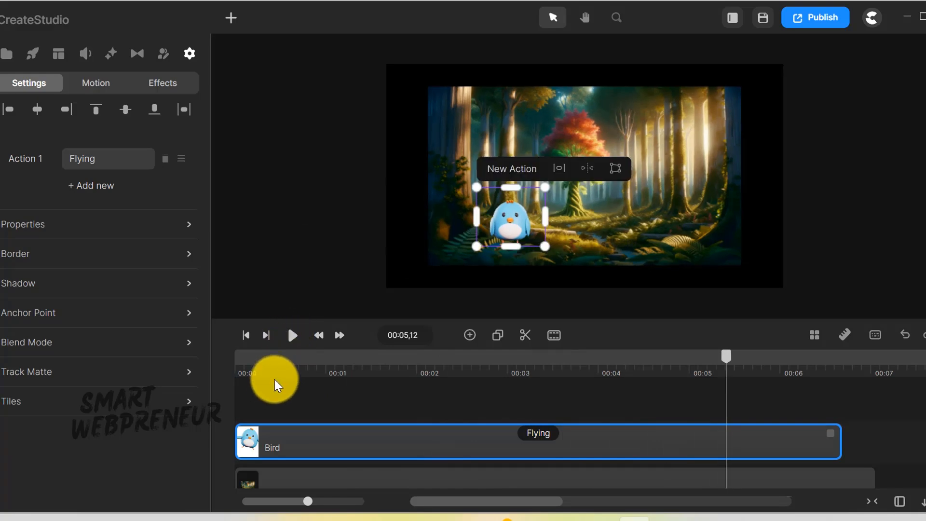
# Add keyframe animation to the Bird and place it at the forest's top right on the second keyframe
pyautogui.rightClick(313, 447)
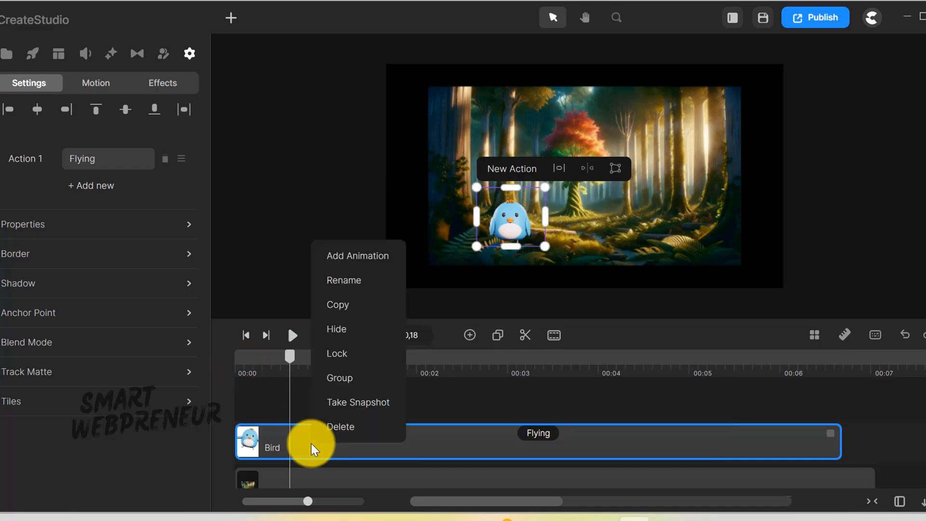
pyautogui.click(357, 254)
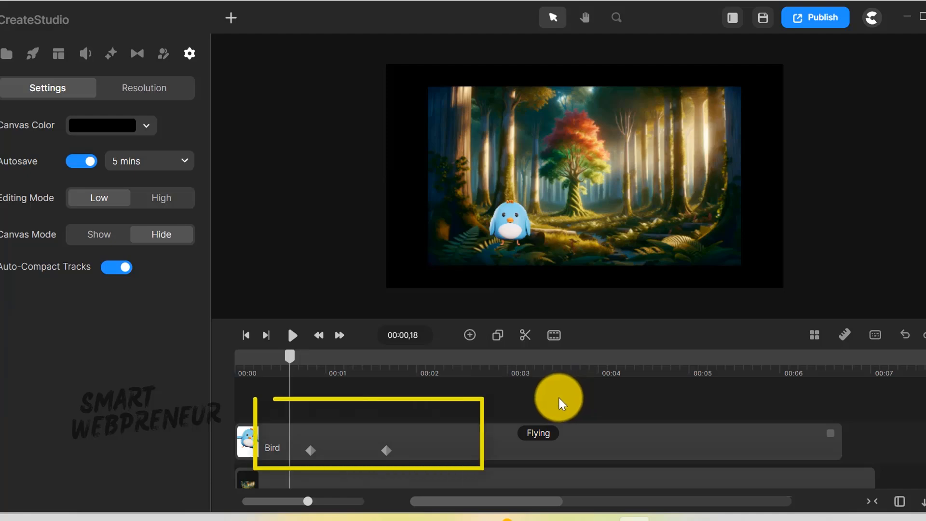
pyautogui.moveTo(435, 436)
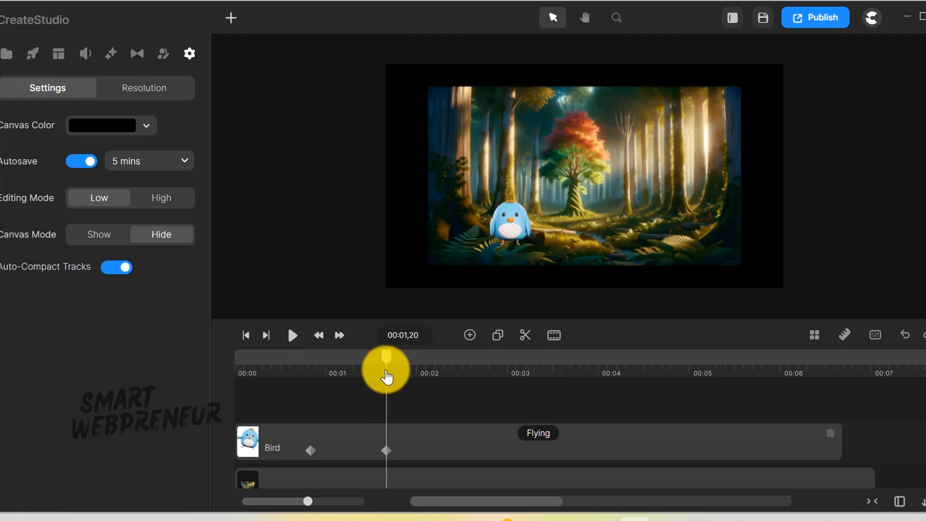
pyautogui.click(538, 441)
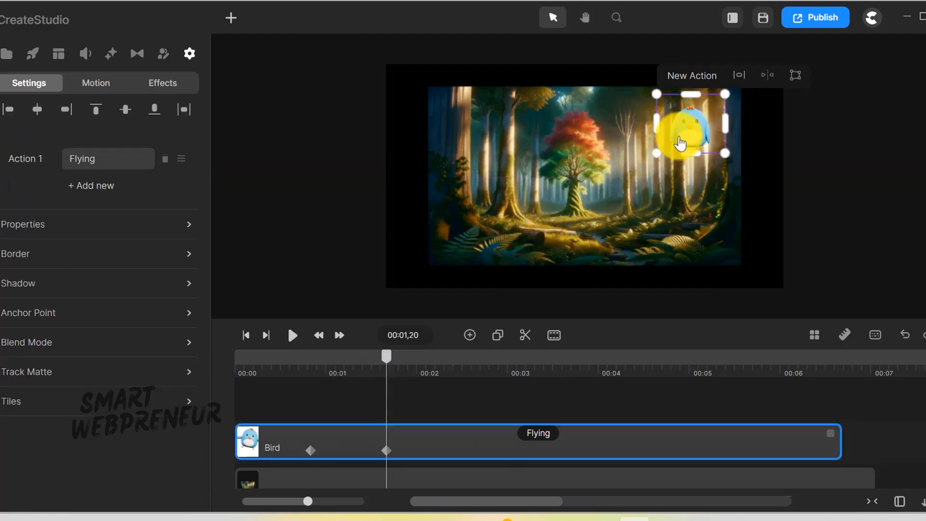
pyautogui.click(291, 335)
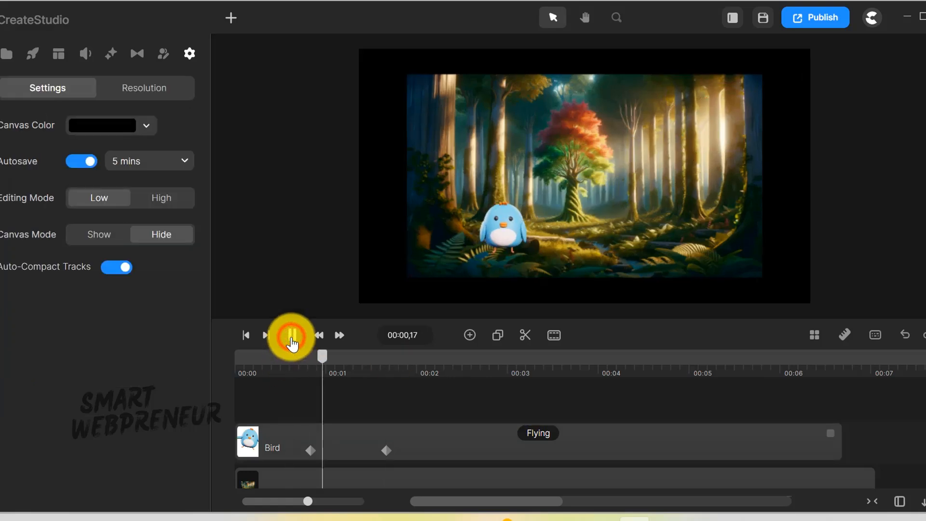
# Preview the flight path, stretch the second keyframe to about 5s, and review the slower flight
pyautogui.click(265, 335)
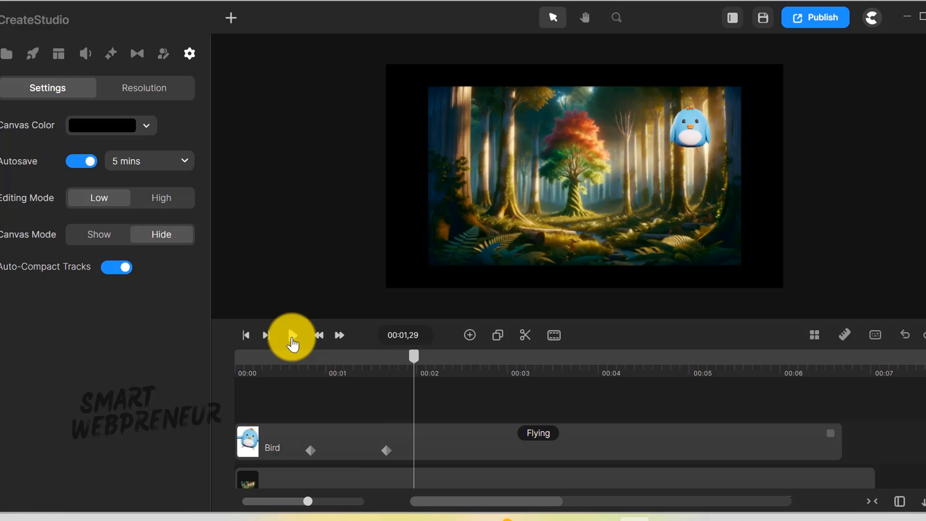
pyautogui.click(292, 335)
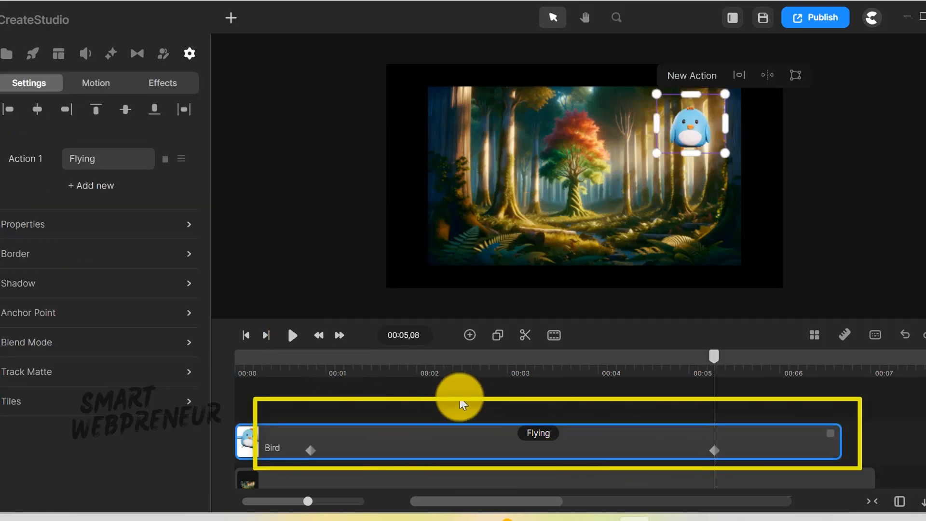
pyautogui.click(292, 338)
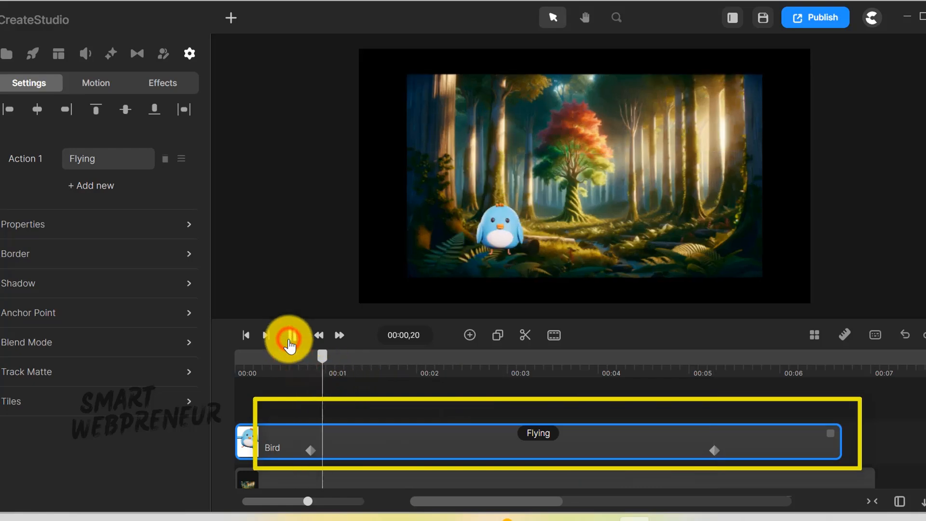
pyautogui.click(289, 335)
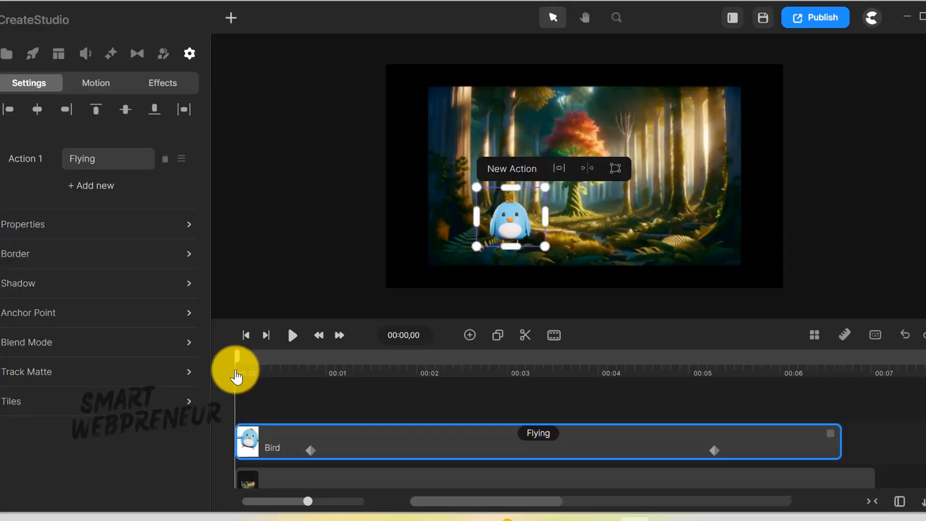
pyautogui.moveTo(289, 373)
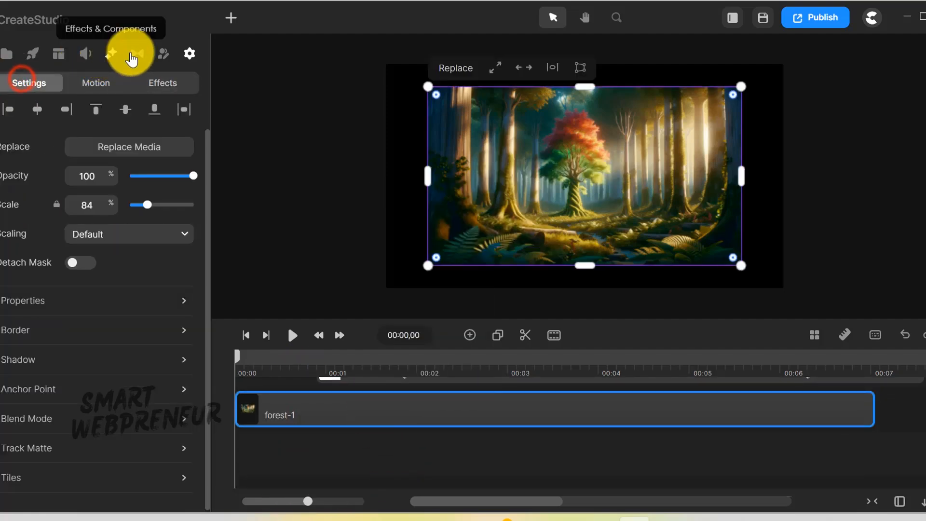
# Apply the Doodle reveal to the forest-1 image and choose the pencil-holding hand
pyautogui.click(129, 54)
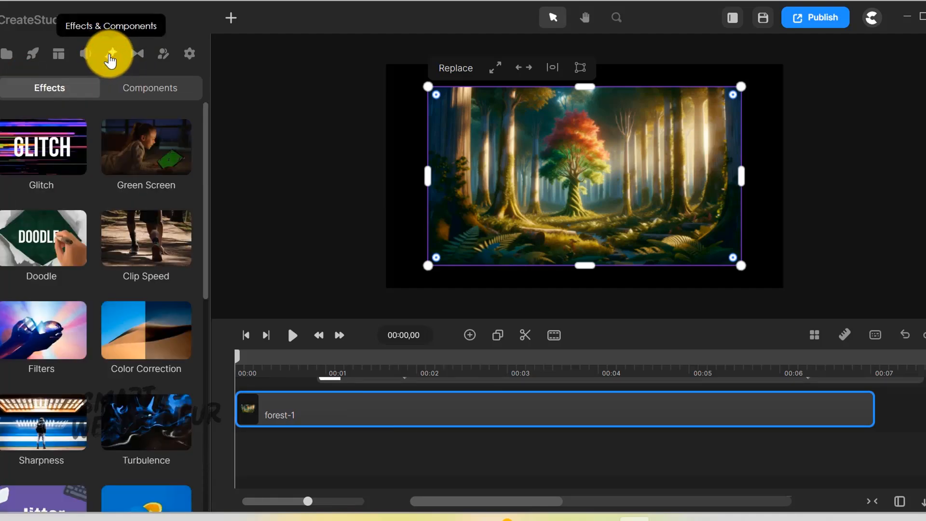
pyautogui.moveTo(42, 236)
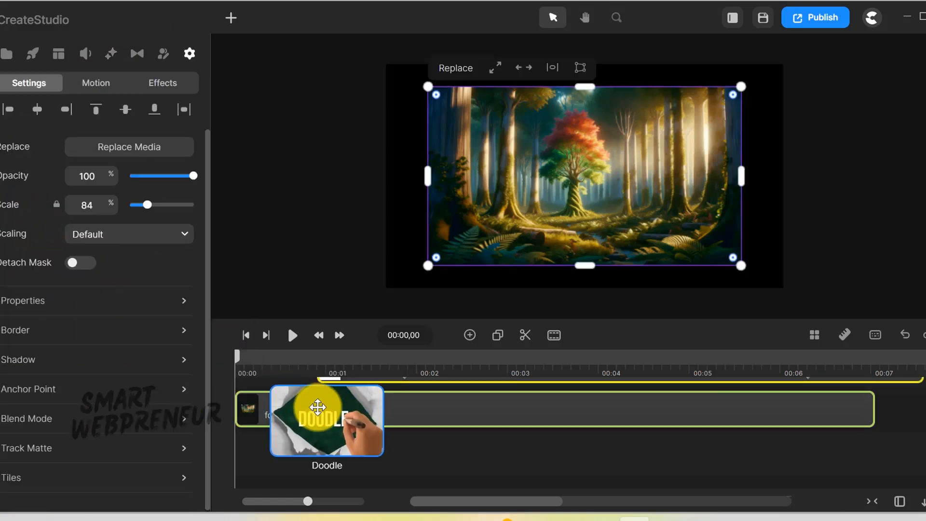
pyautogui.click(161, 83)
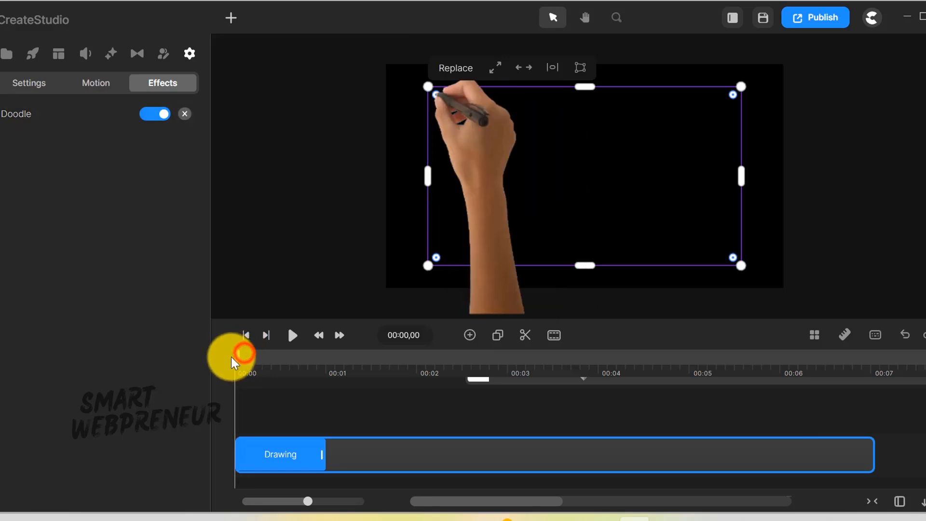
pyautogui.click(291, 335)
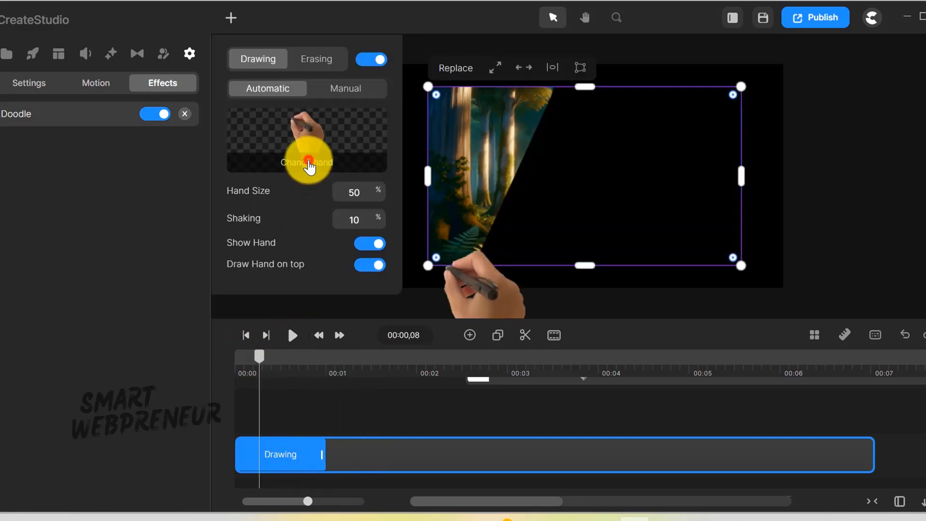
pyautogui.click(307, 162)
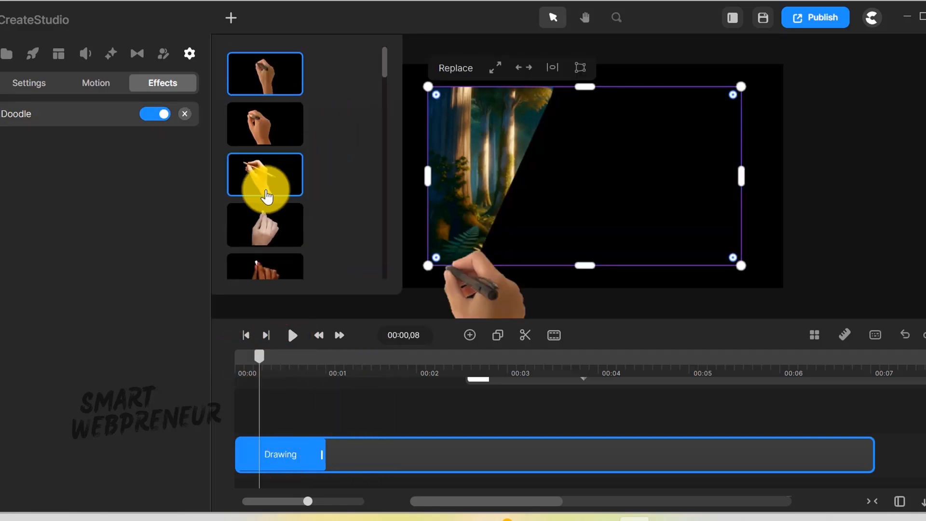
pyautogui.click(264, 175)
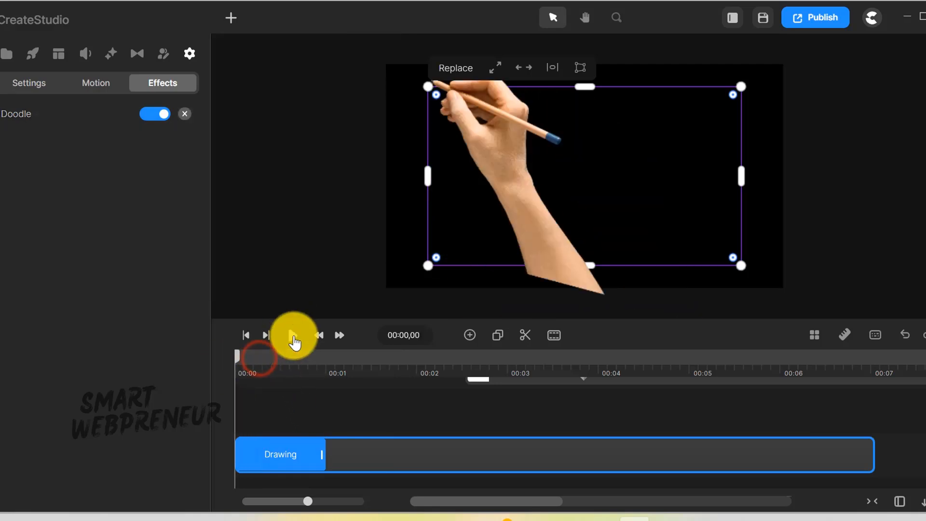
# Preview the doodle reveal and lengthen the Drawing section of the clip
pyautogui.click(294, 335)
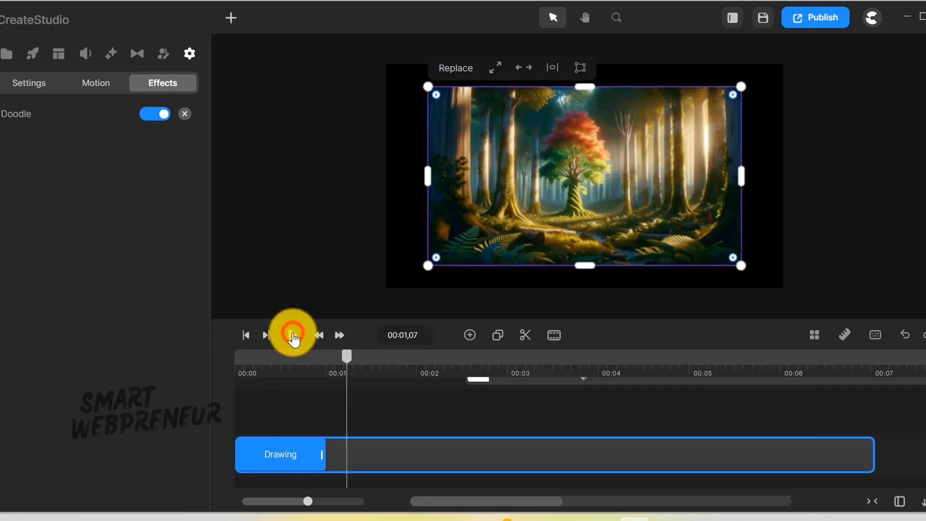
pyautogui.click(246, 334)
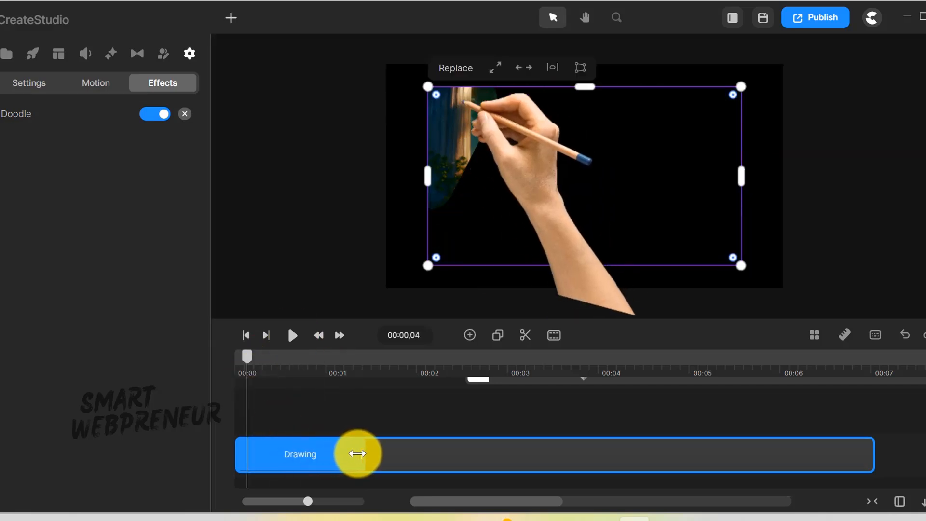
pyautogui.click(246, 334)
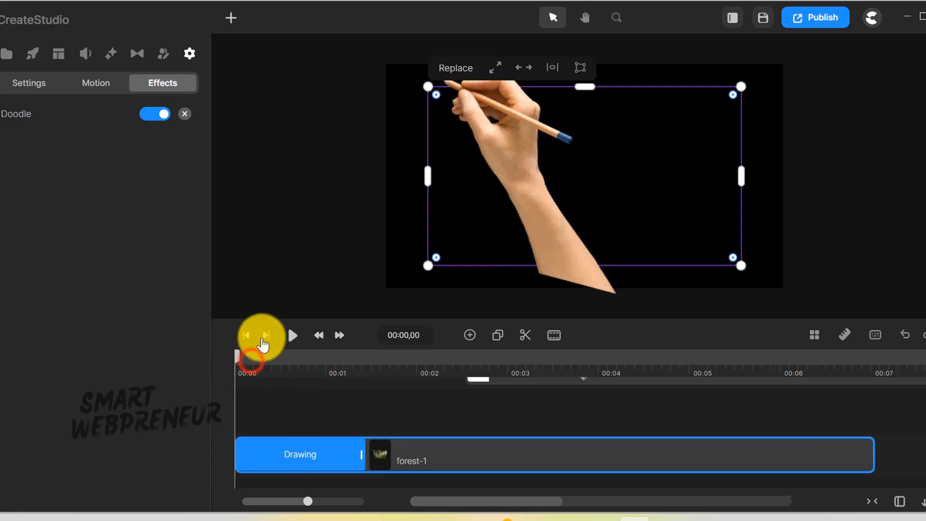
pyautogui.click(292, 335)
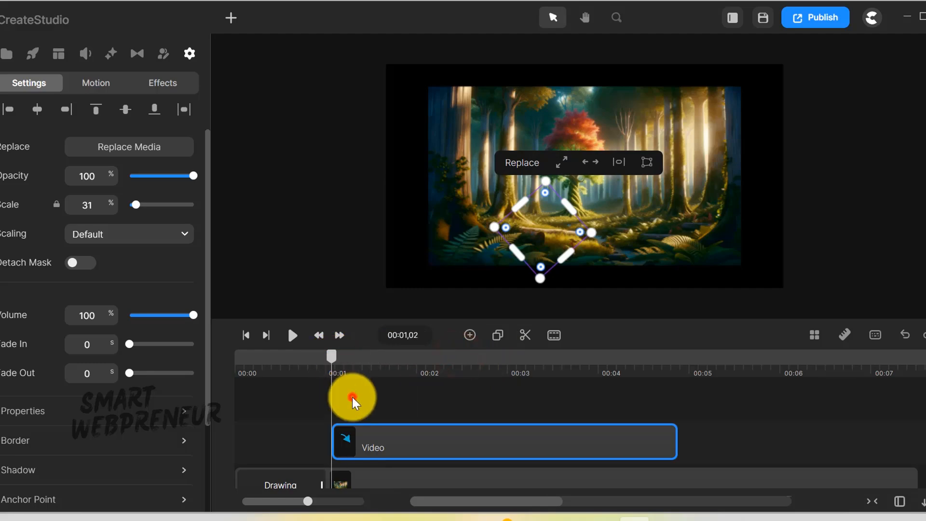
# Add a small video overlay above the forest scene and start a new empty scene
pyautogui.click(291, 335)
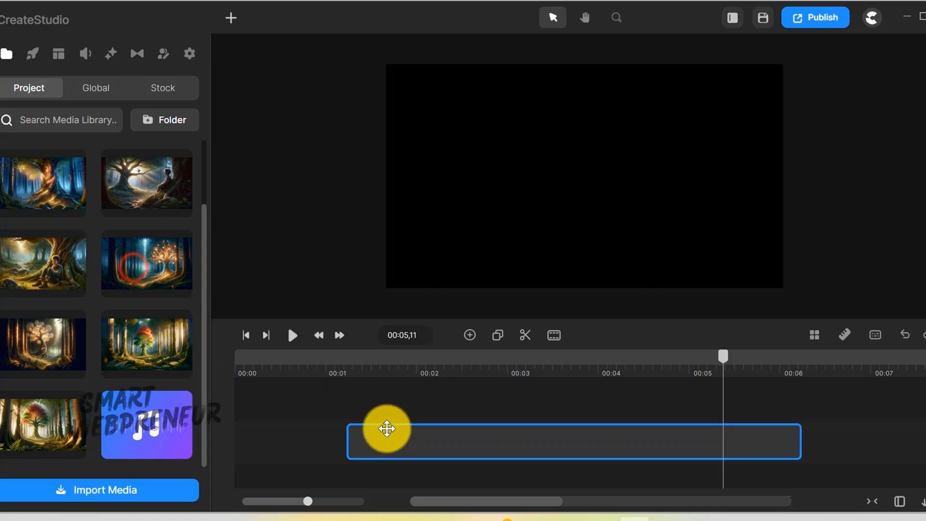
# Place the forest image in the new scene and add Charlotte from the Characters library
pyautogui.click(189, 53)
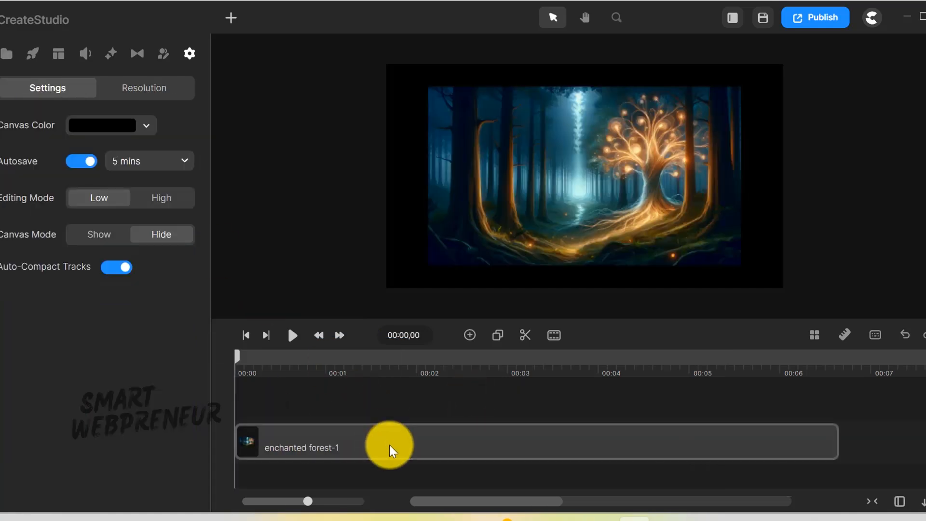
pyautogui.click(31, 53)
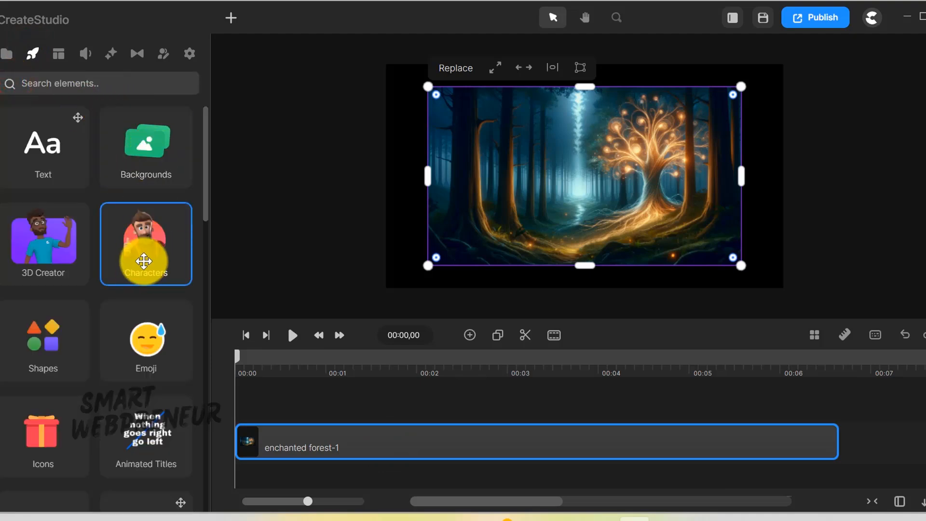
pyautogui.click(146, 243)
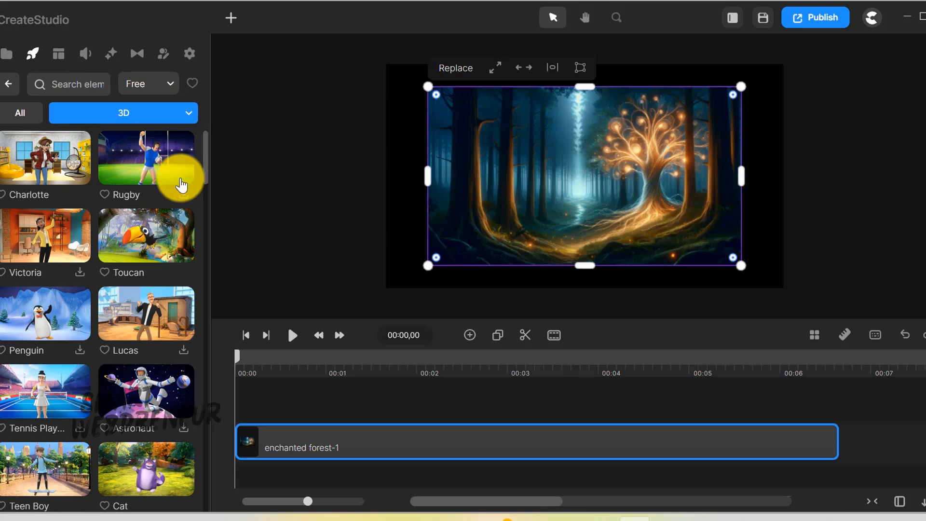
pyautogui.moveTo(37, 170)
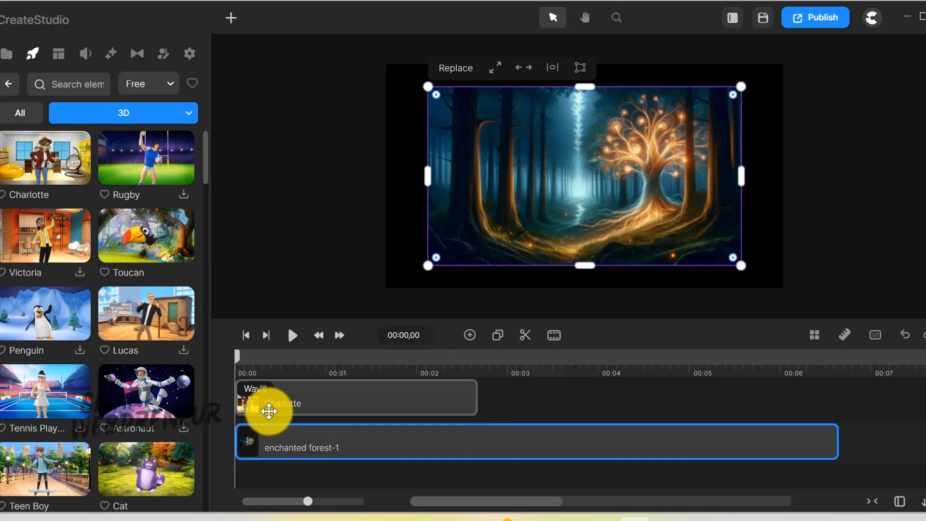
pyautogui.click(354, 404)
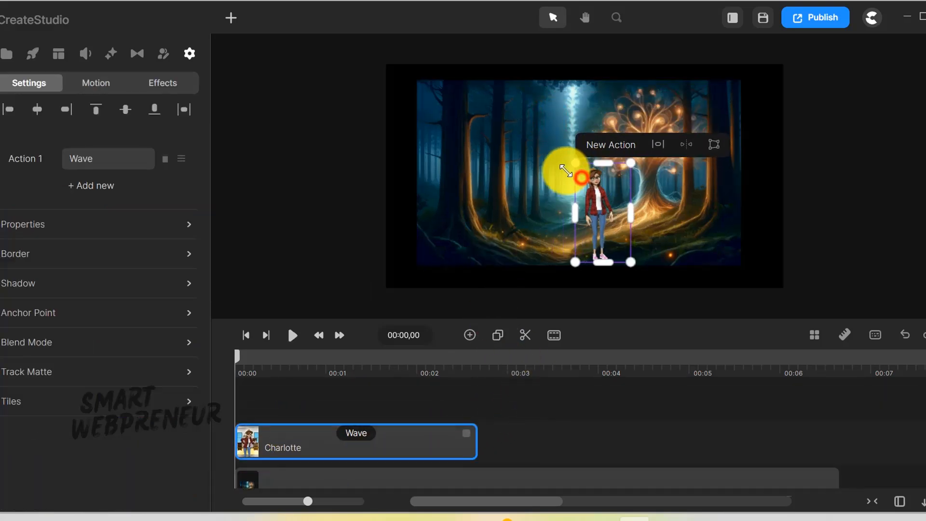
# Change the characters' action from Wave to Sitting and preview both near the tree
pyautogui.click(687, 146)
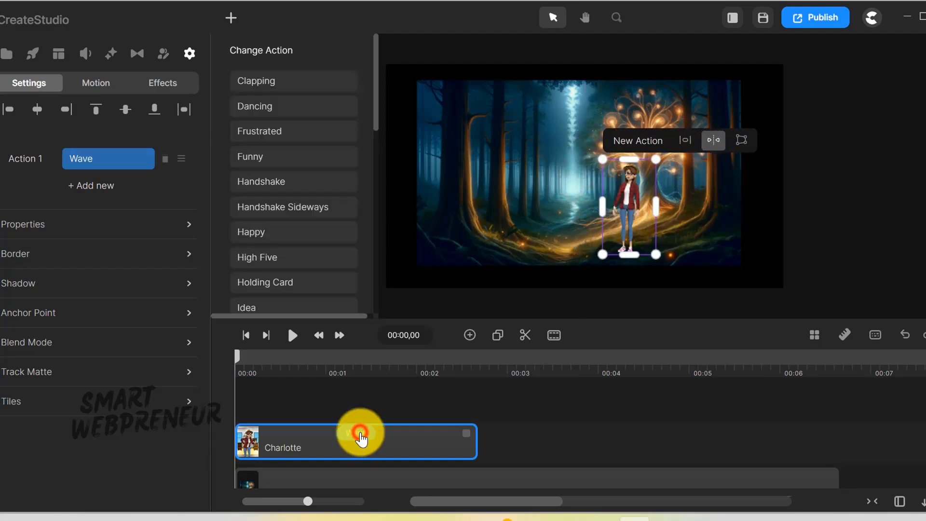
pyautogui.scroll(-3)
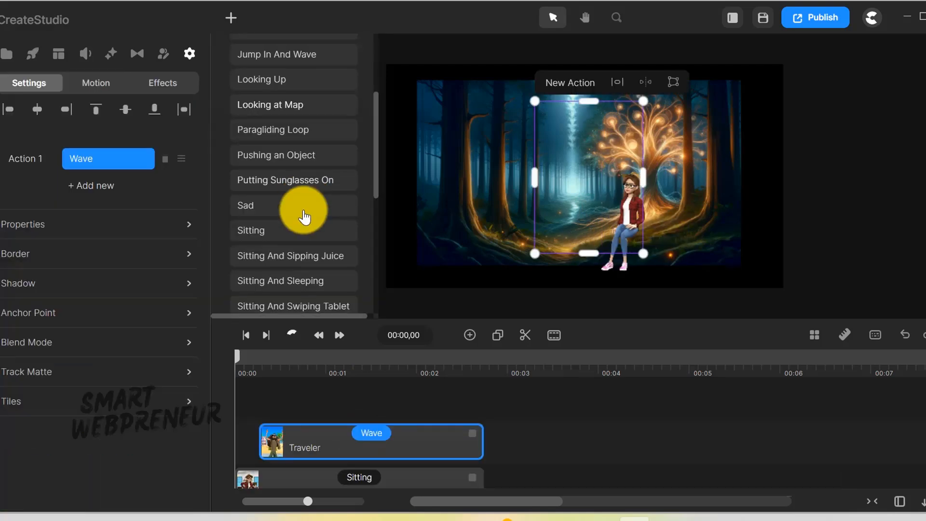
pyautogui.click(293, 230)
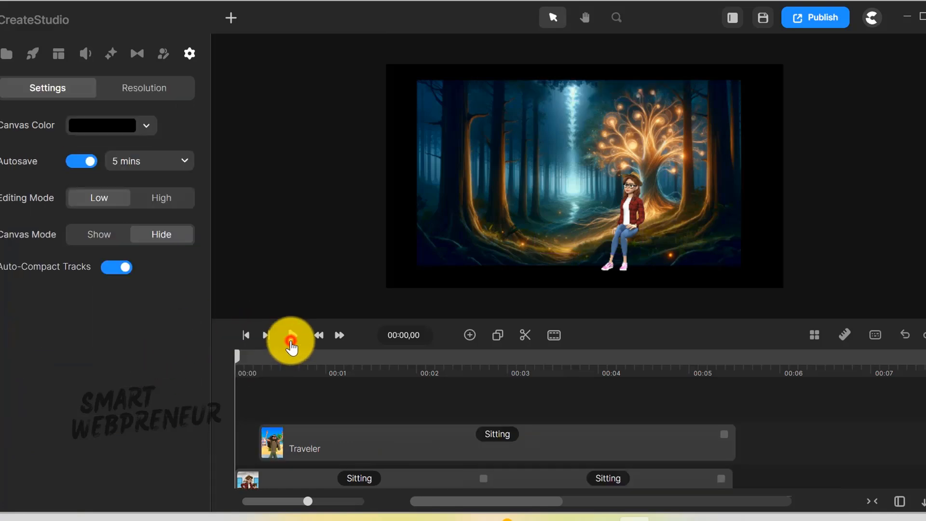
pyautogui.click(290, 335)
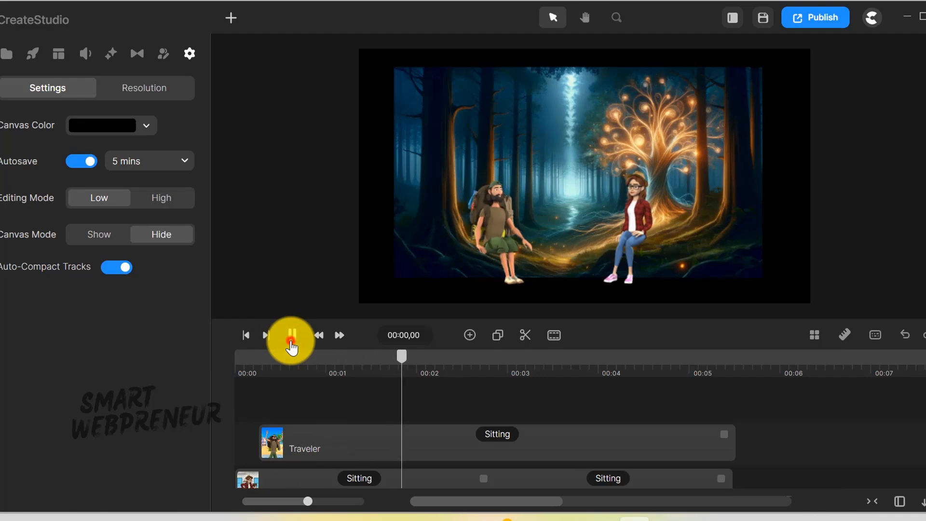
pyautogui.click(290, 334)
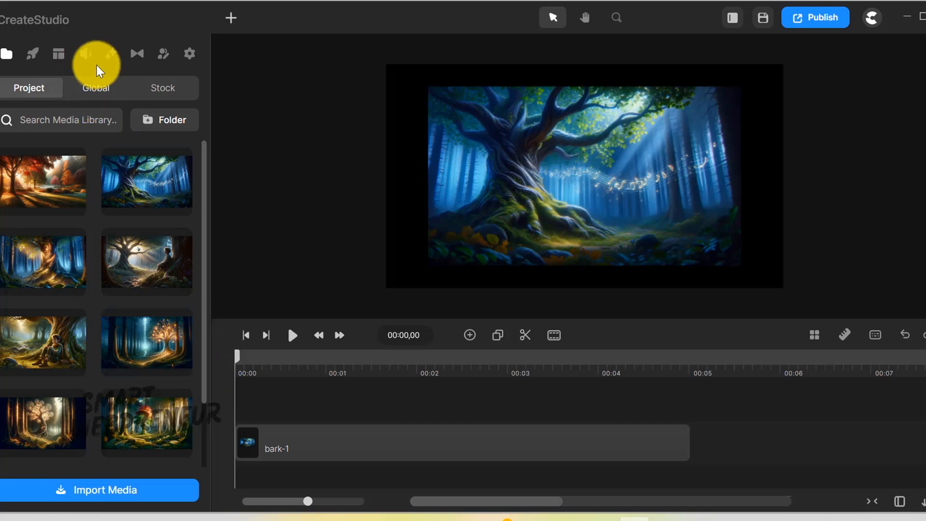
# Add a Spotlight component from the Components tab onto the bark-1 tree scene
pyautogui.click(111, 53)
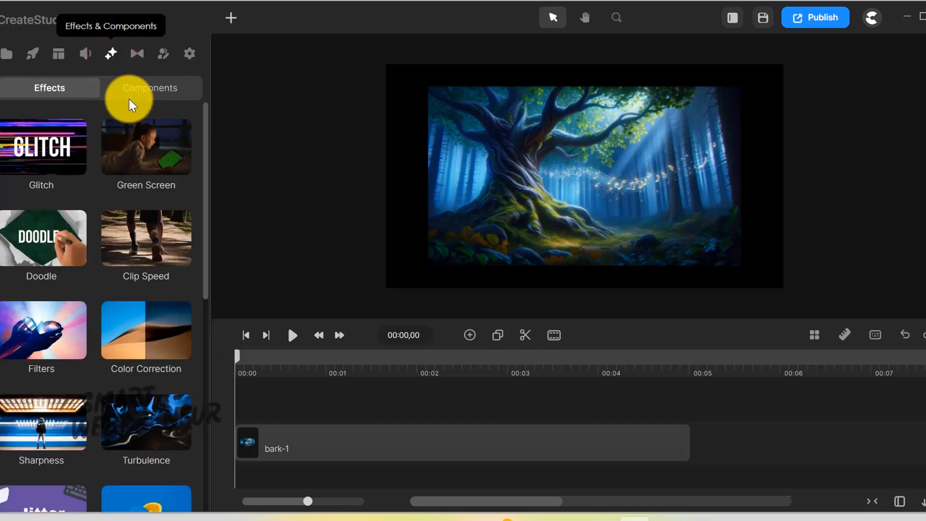
pyautogui.click(151, 88)
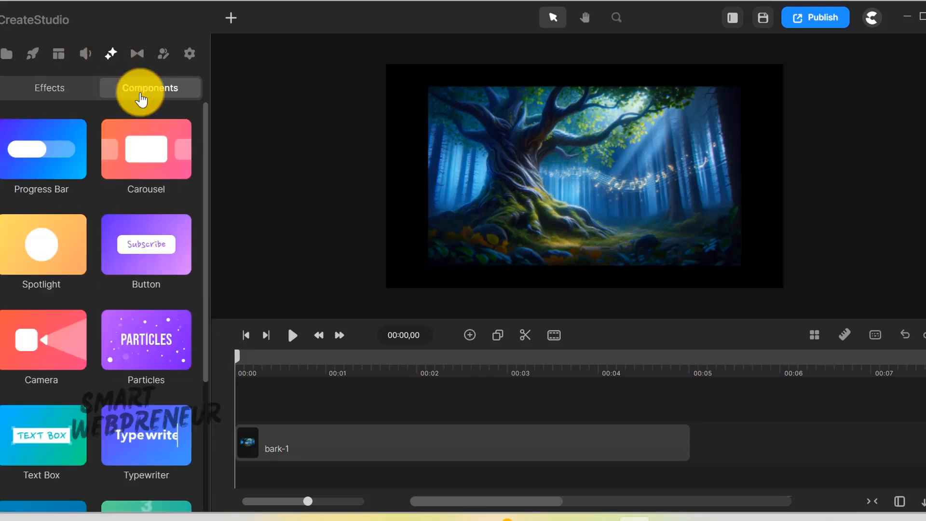
pyautogui.moveTo(41, 244)
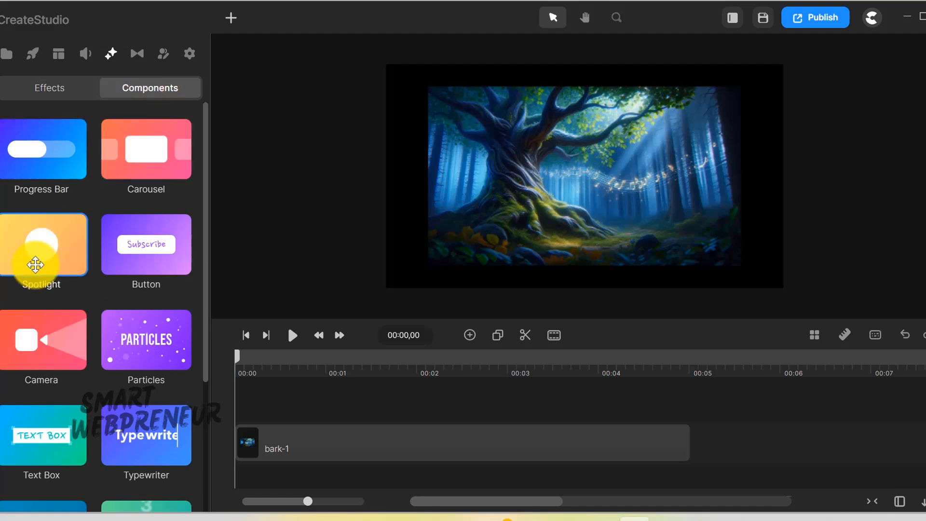
pyautogui.doubleClick(43, 244)
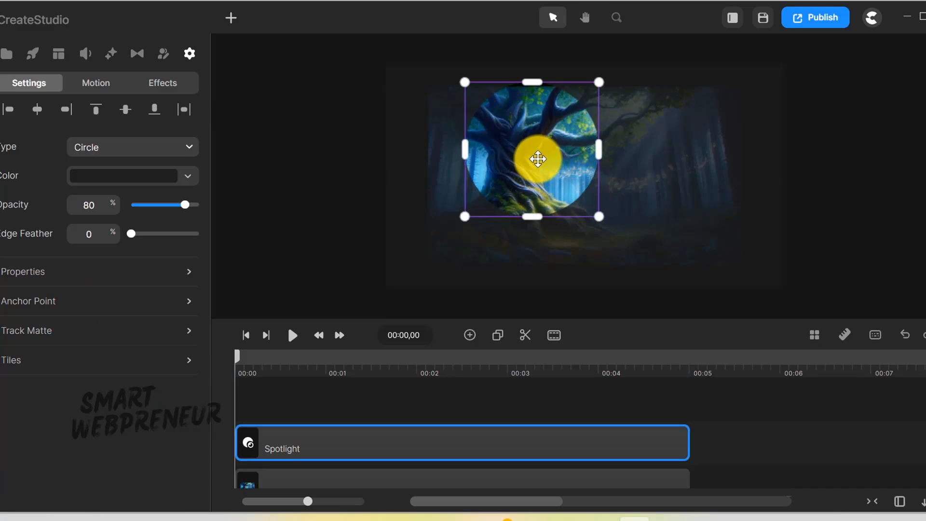
pyautogui.click(108, 54)
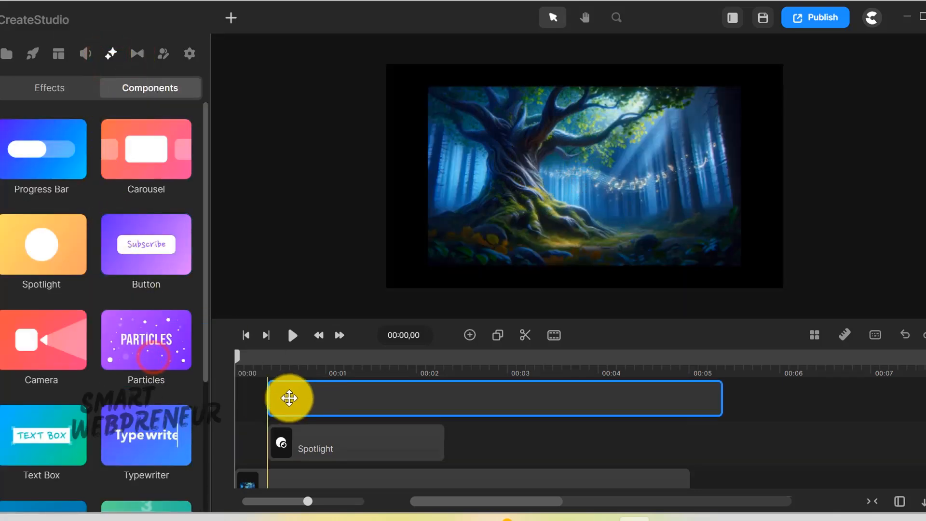
# Add a particles layer, switch the snow to a blob shape at size 1, and preview it
pyautogui.click(292, 335)
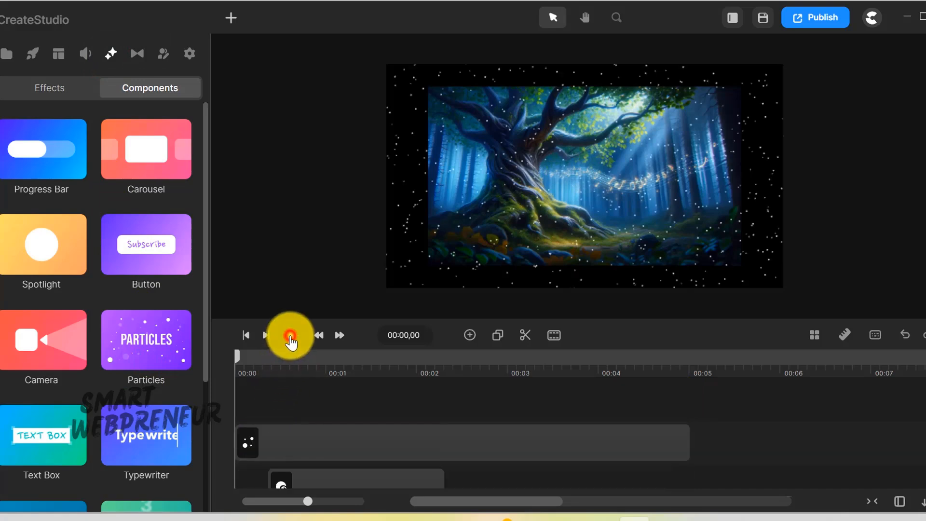
pyautogui.click(290, 335)
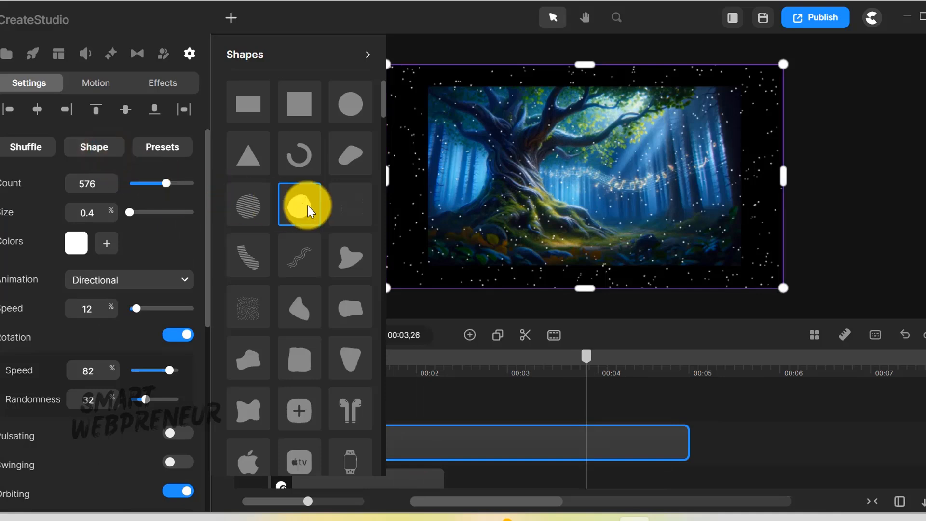
pyautogui.click(349, 255)
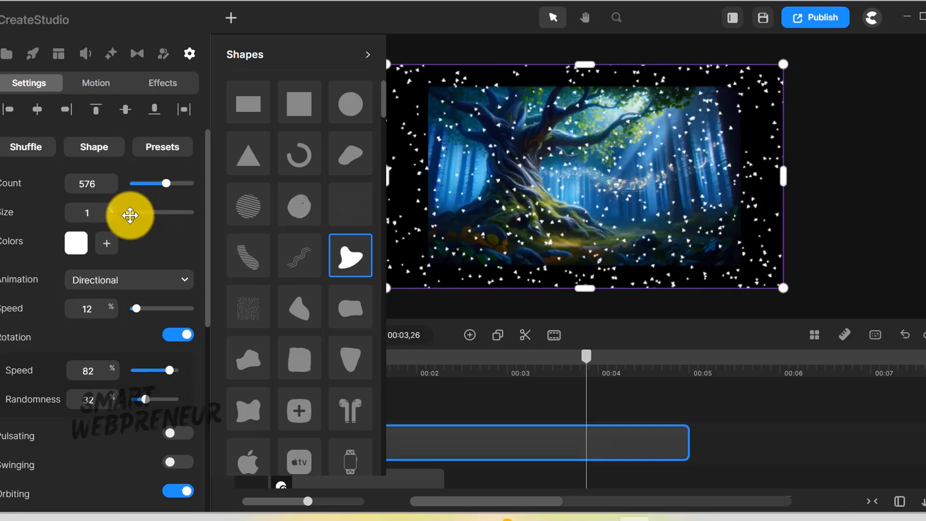
pyautogui.click(290, 335)
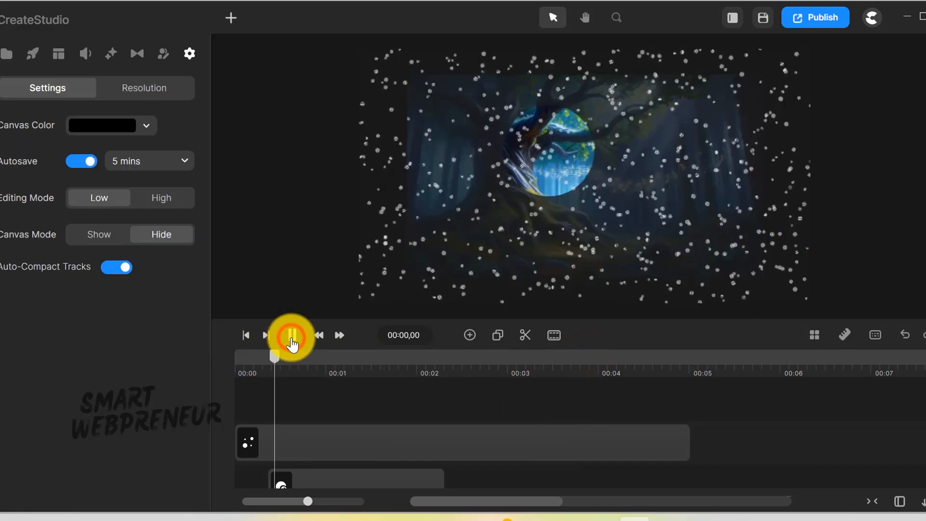
pyautogui.click(290, 335)
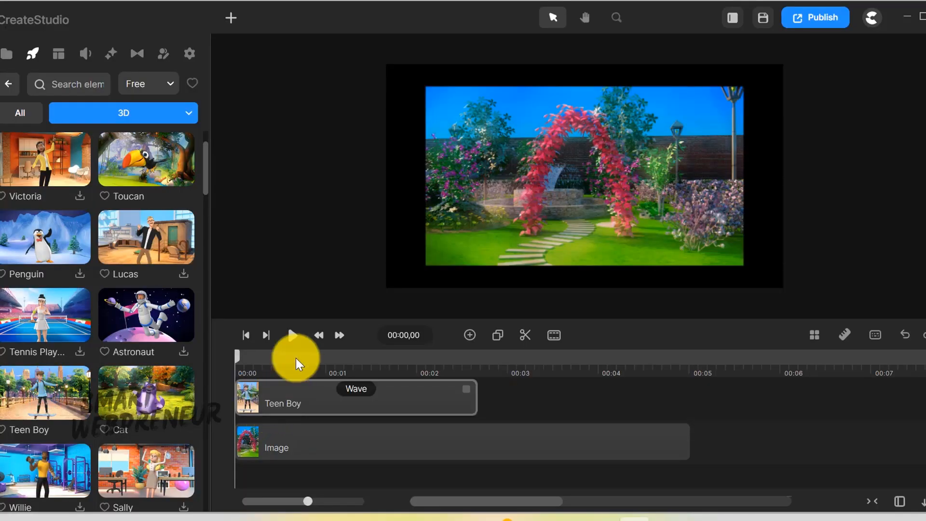
# Give the Teen Boy a Skateboarding action after Wave with movement keyframe animation
pyautogui.click(354, 397)
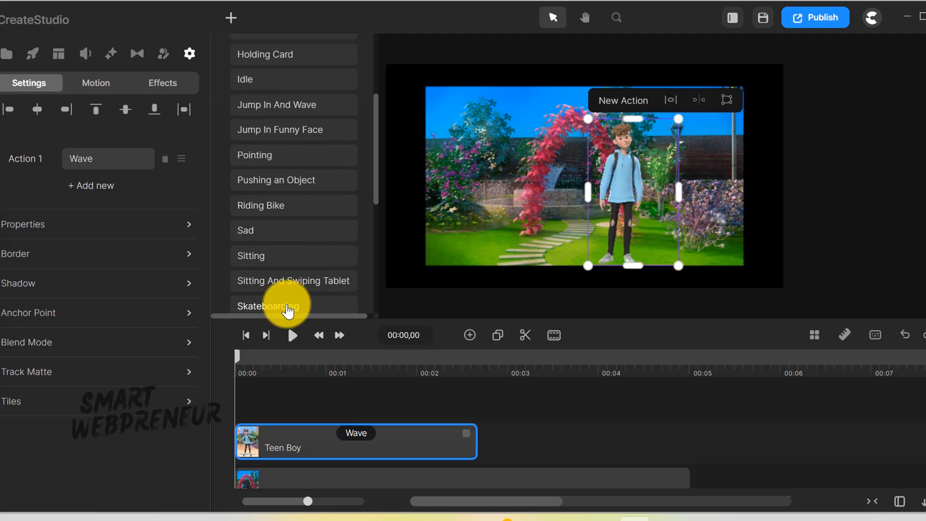
pyautogui.click(270, 306)
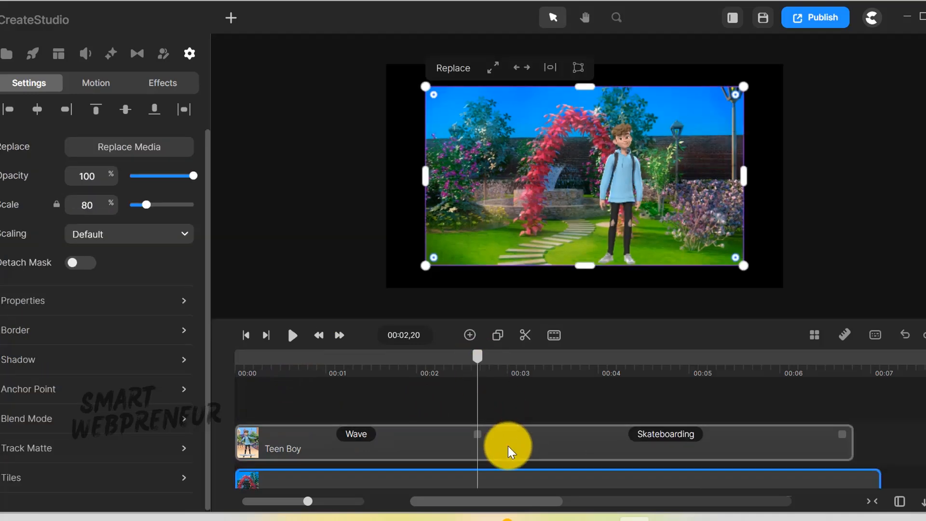
pyautogui.rightClick(511, 452)
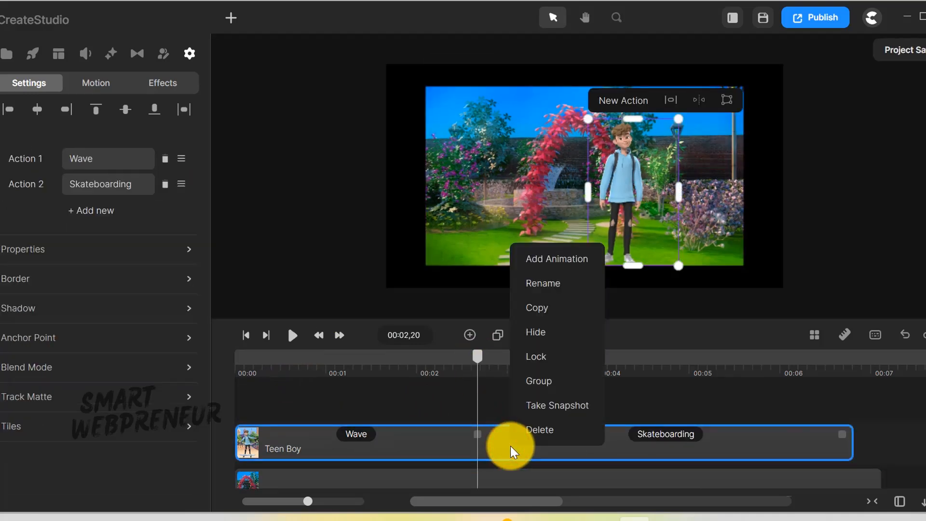
pyautogui.moveTo(544, 278)
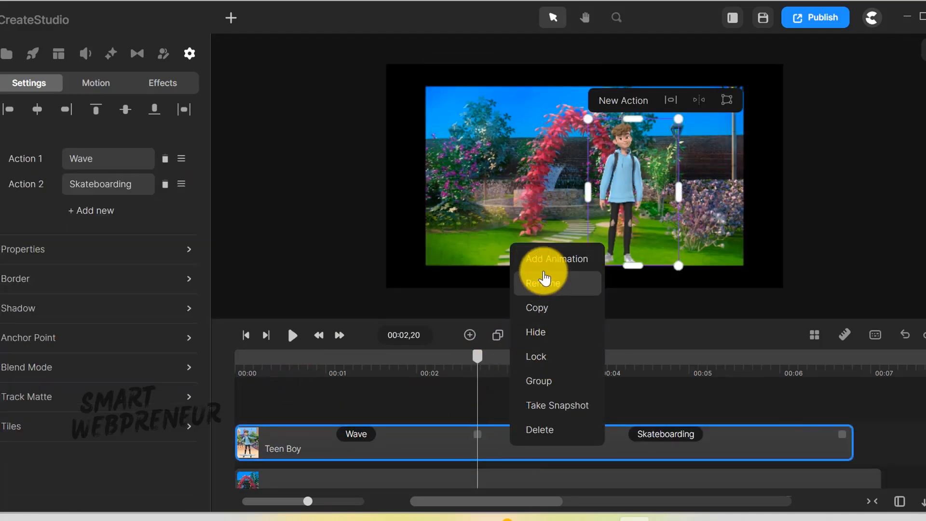
pyautogui.click(554, 258)
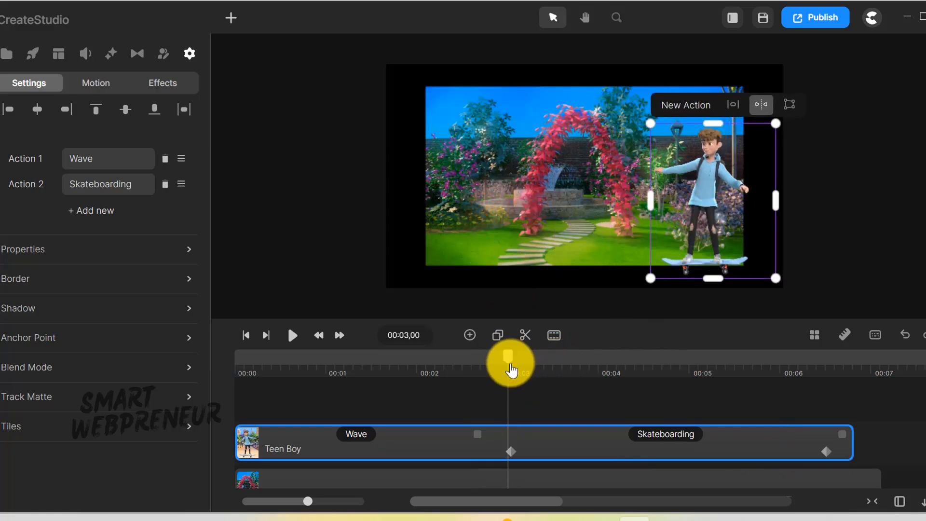
# Set the playhead at three seconds and play the scene to check the skateboard ride
pyautogui.click(291, 335)
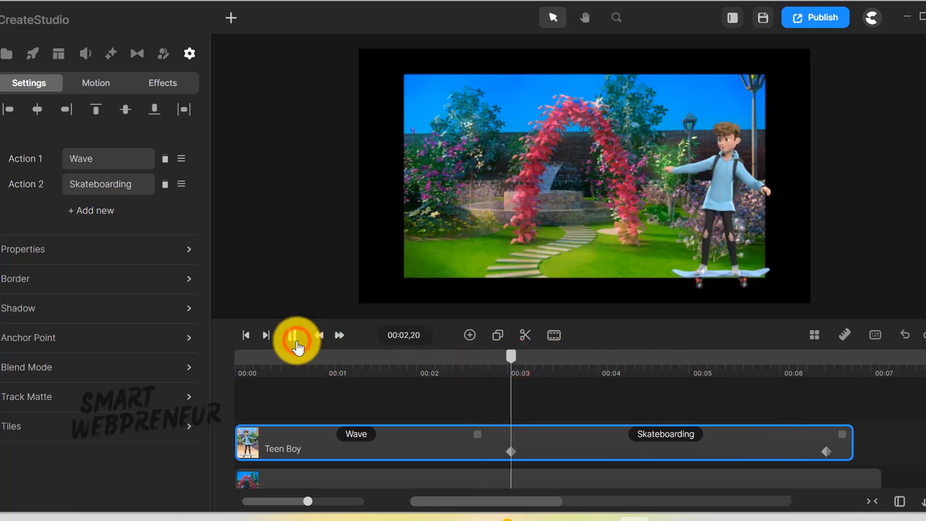
pyautogui.click(298, 335)
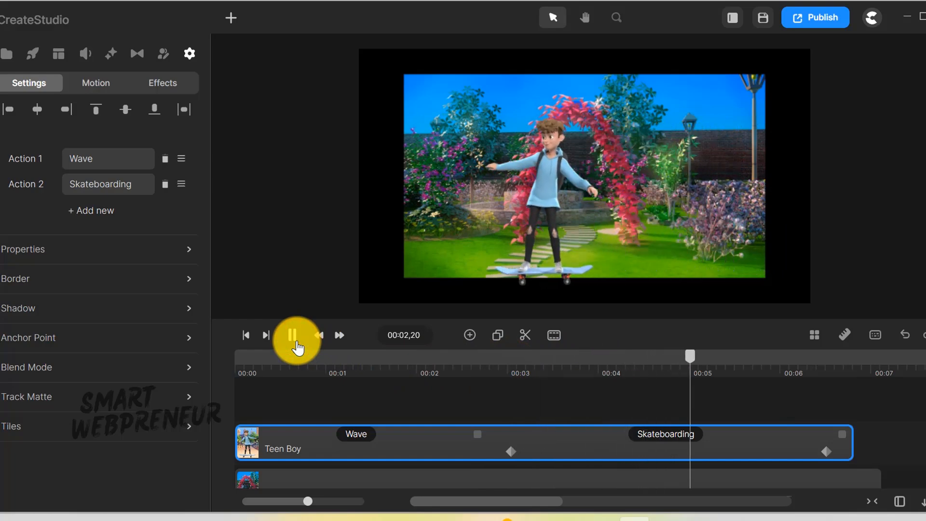
pyautogui.click(296, 335)
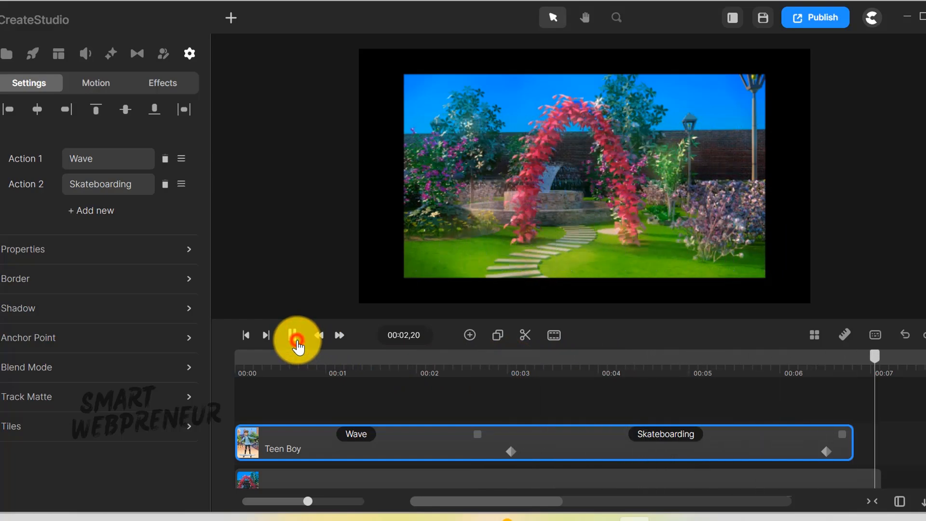
# Add a flipped Riding Bike action with its own movement animation and review the ride
pyautogui.click(294, 205)
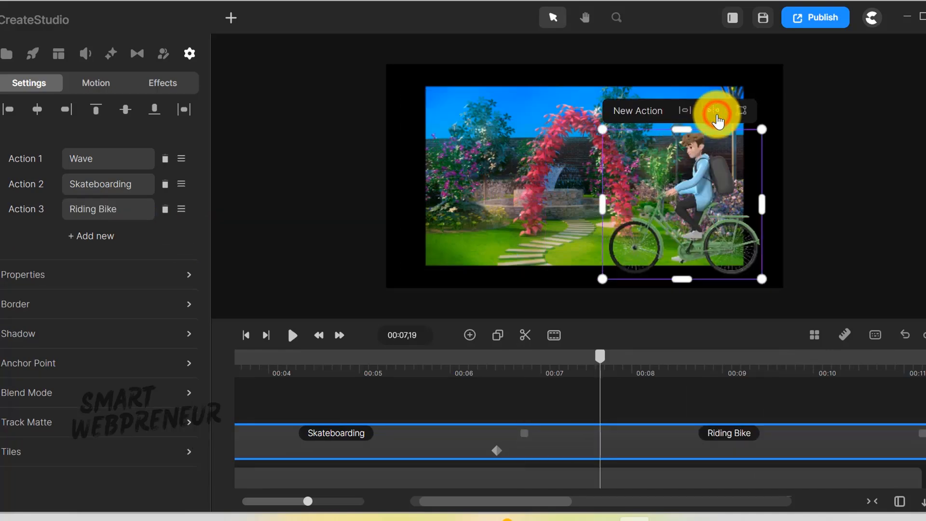
pyautogui.click(189, 53)
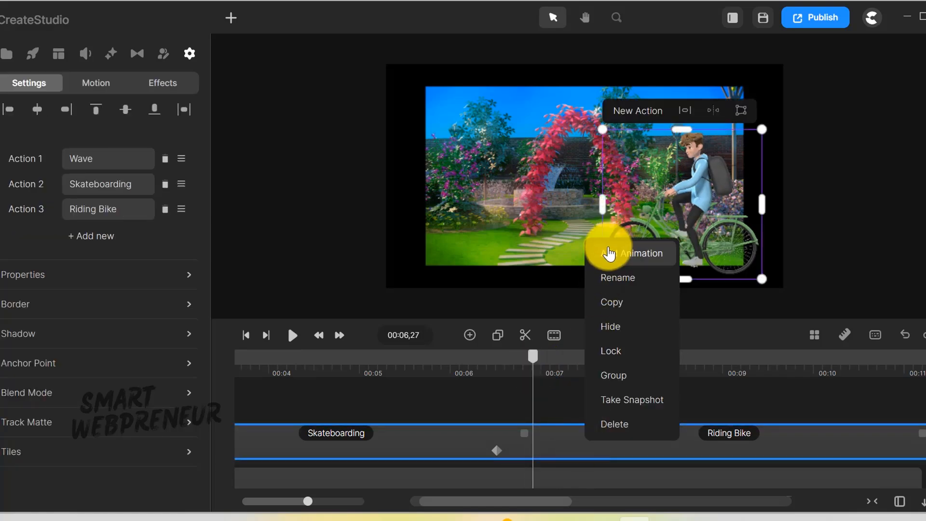
pyautogui.click(640, 253)
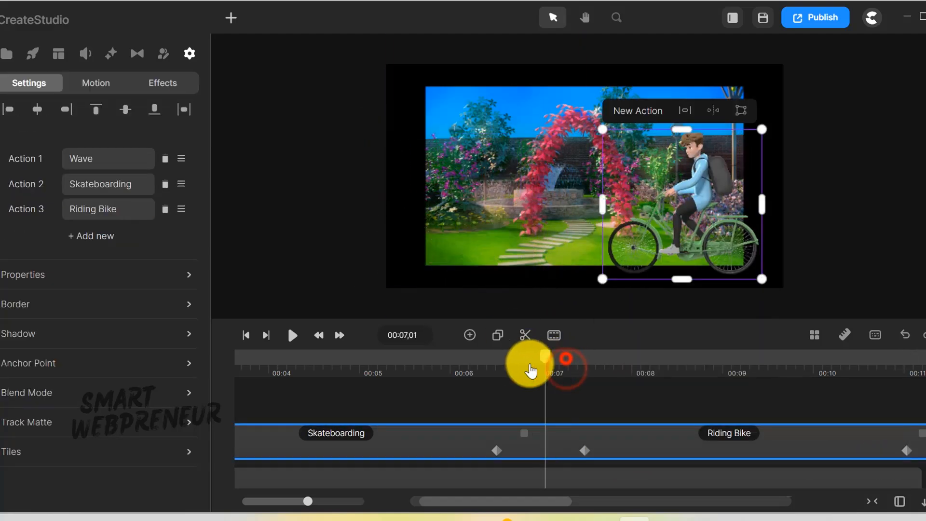
pyautogui.click(291, 335)
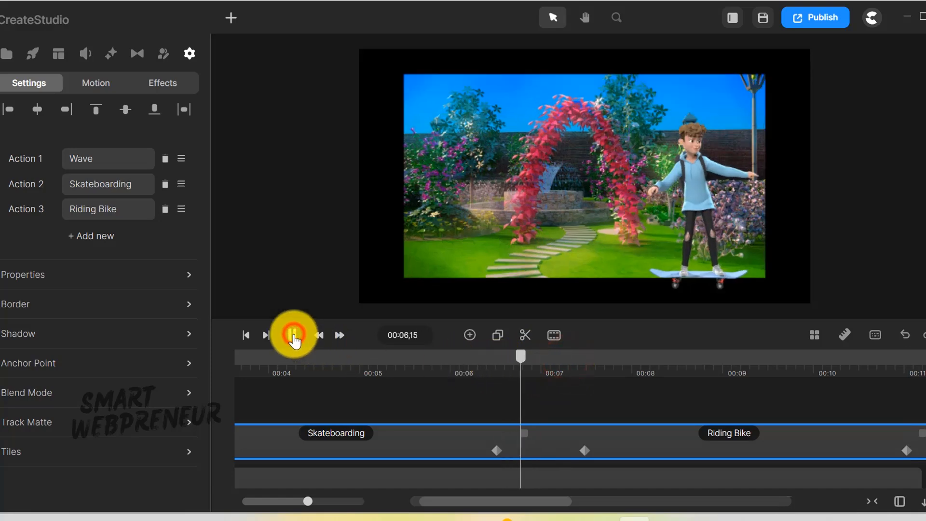
pyautogui.click(293, 335)
pyautogui.write('world')
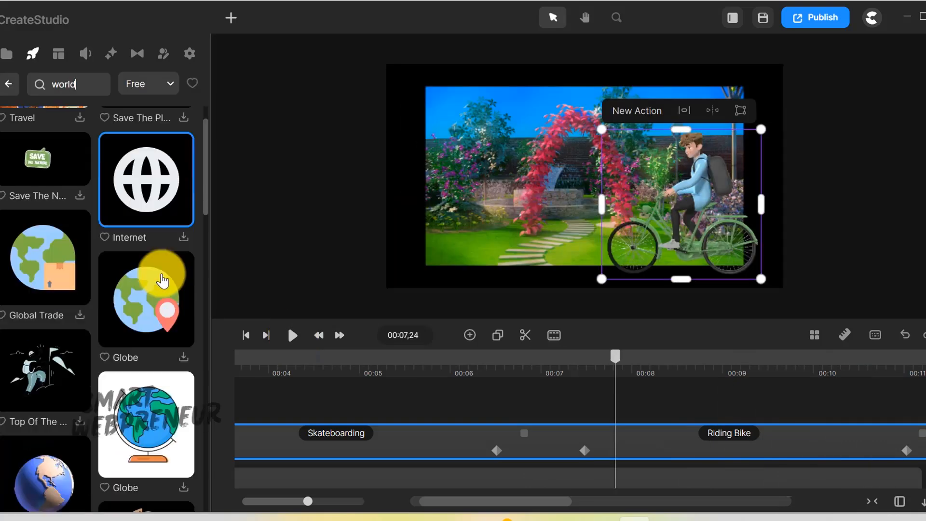
# Shrink the globe to about 40% scale and position it in the sky above the garden arch
pyautogui.scroll(-3)
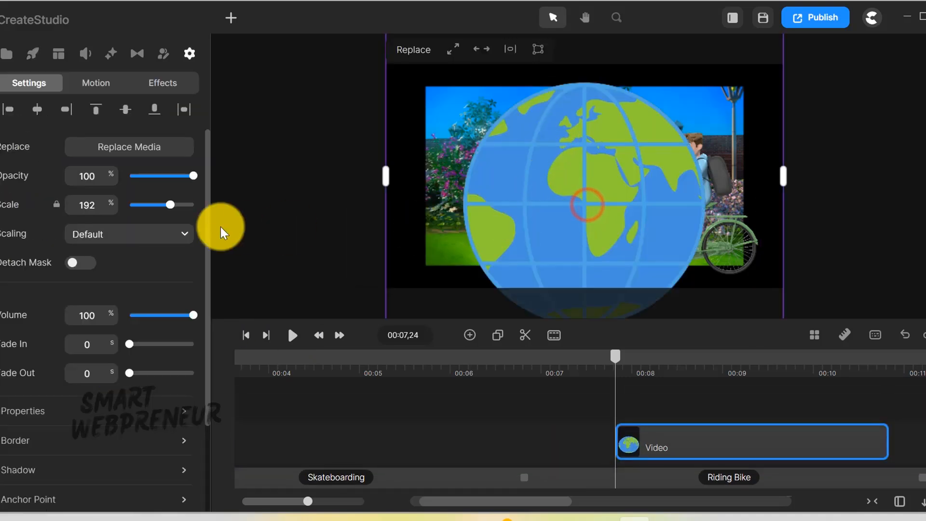
pyautogui.moveTo(171, 204); pyautogui.dragTo(139, 205)
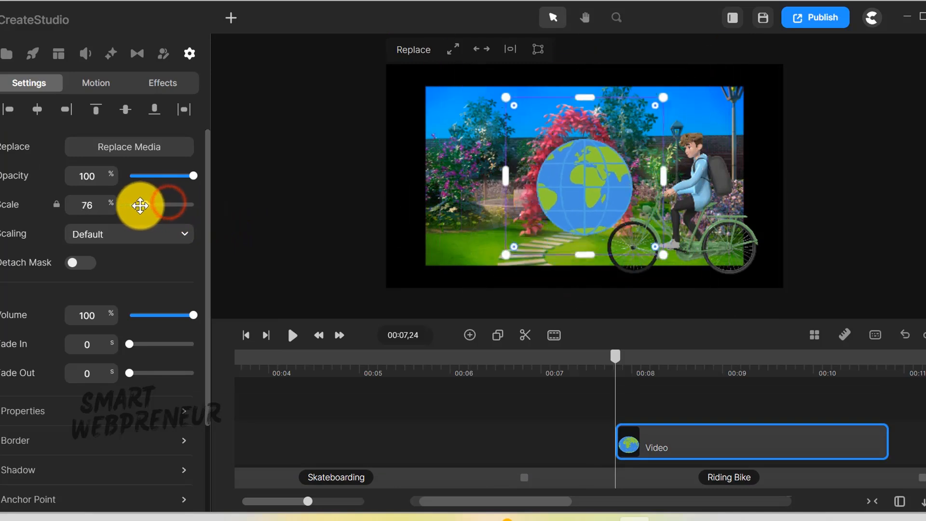
pyautogui.moveTo(156, 205); pyautogui.dragTo(136, 206)
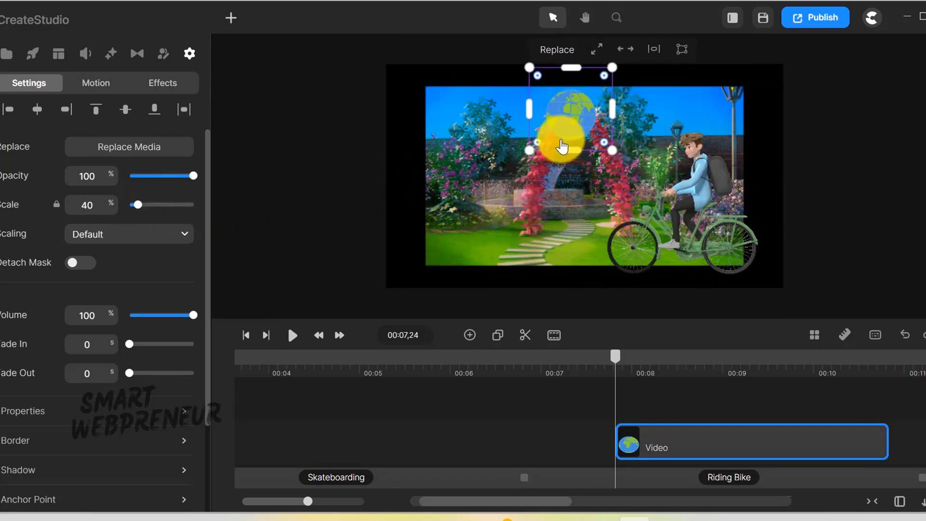
pyautogui.click(291, 335)
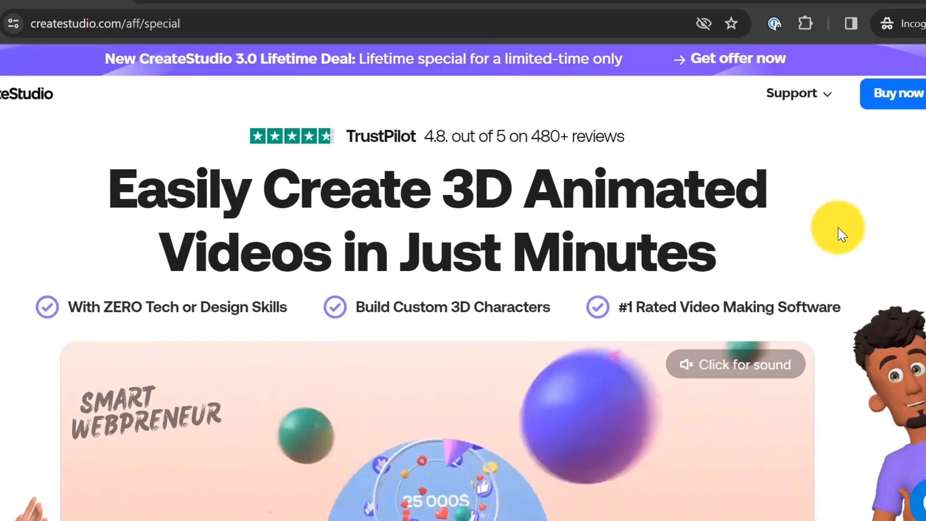
# Scroll down the lifetime-deal page and play the astronaut-in-spaceship demo video
pyautogui.scroll(-3)
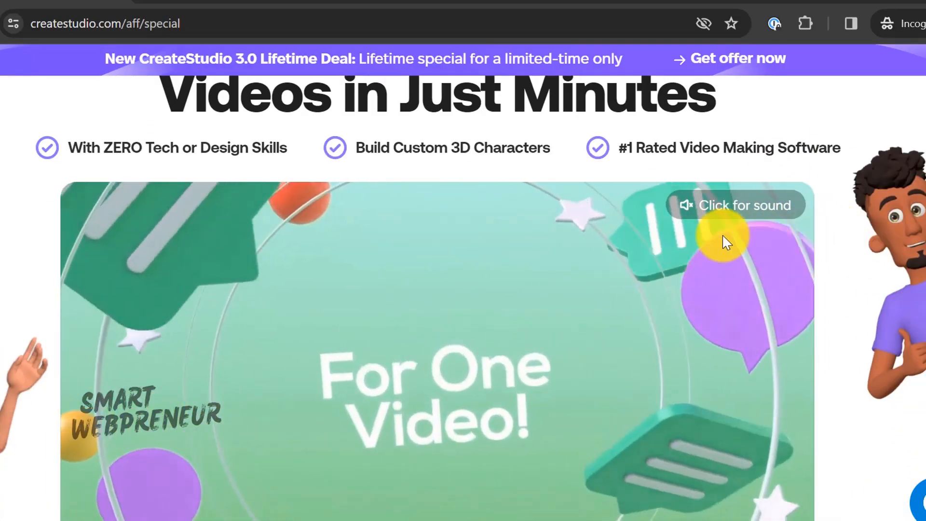
pyautogui.scroll(-3)
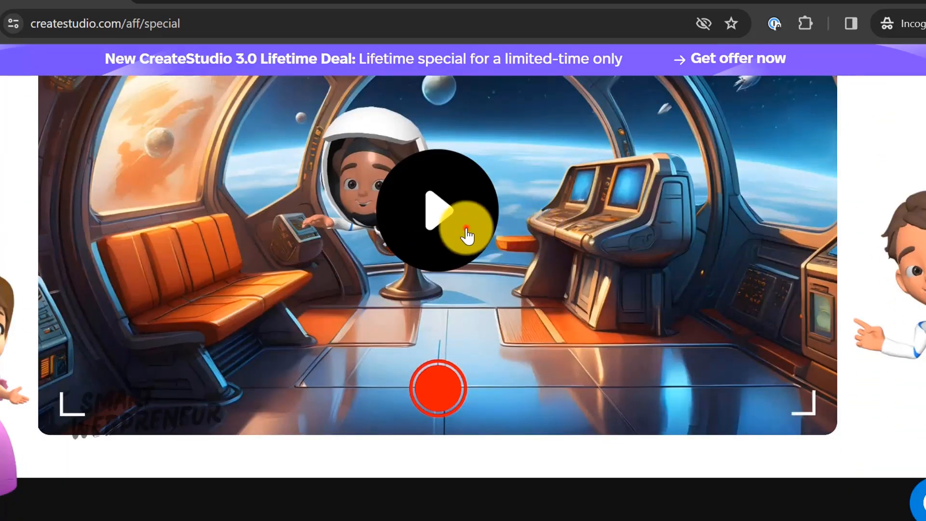
pyautogui.click(437, 211)
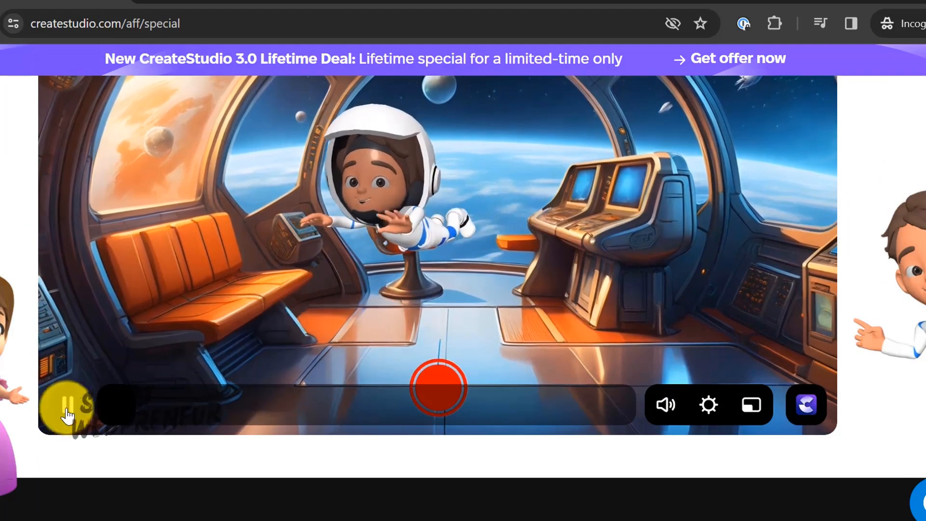